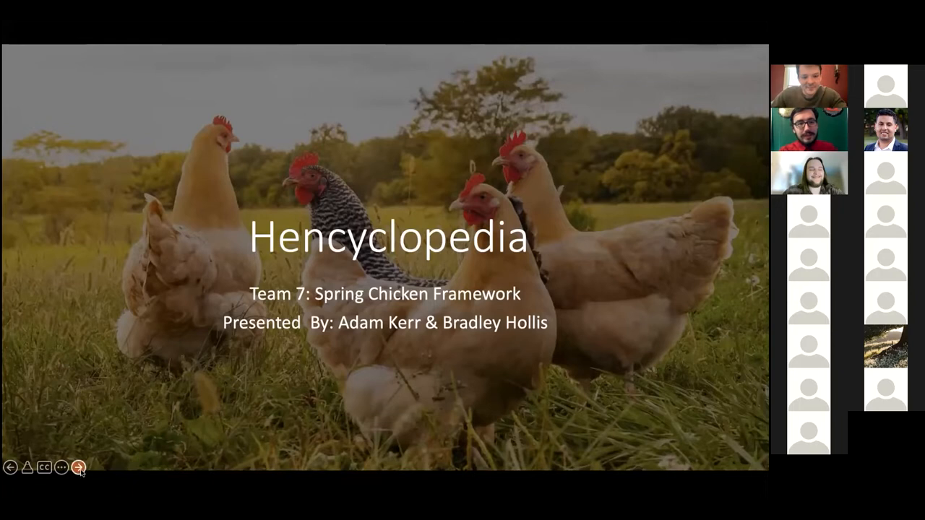
pyautogui.moveTo(132, 451)
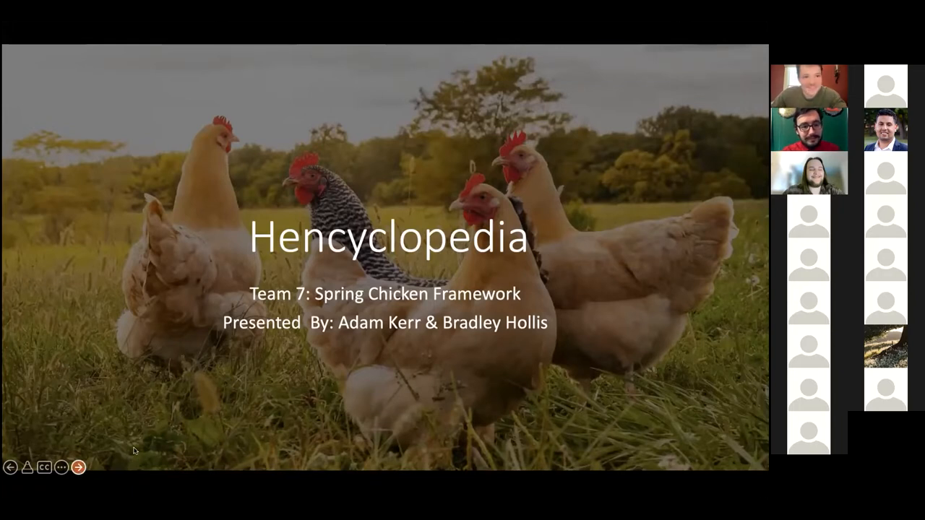
# Advance from the Hencyclopedia title slide to the Introduction slide
pyautogui.click(80, 468)
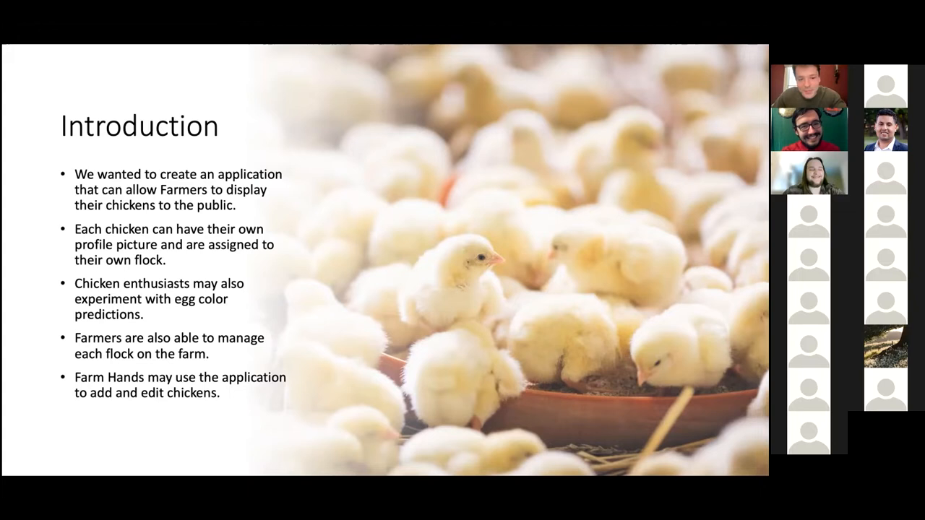
pyautogui.moveTo(265, 453)
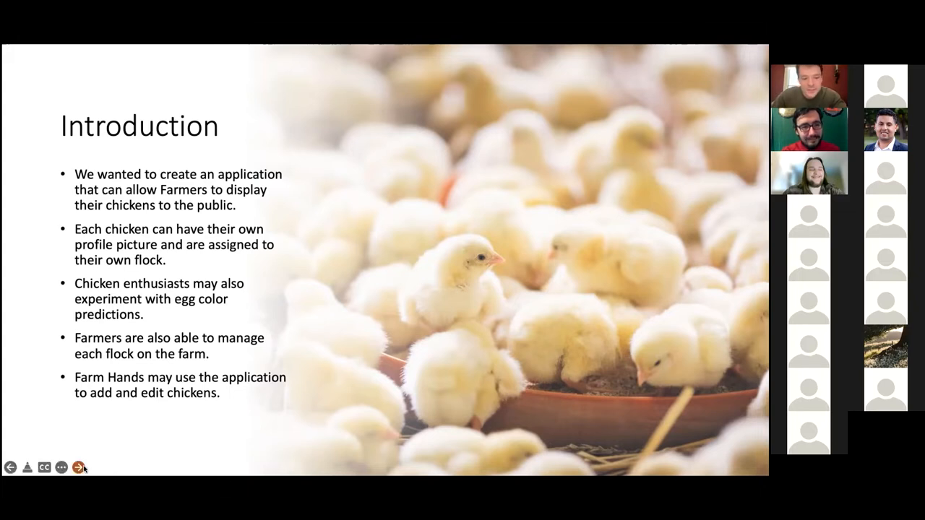
pyautogui.click(78, 468)
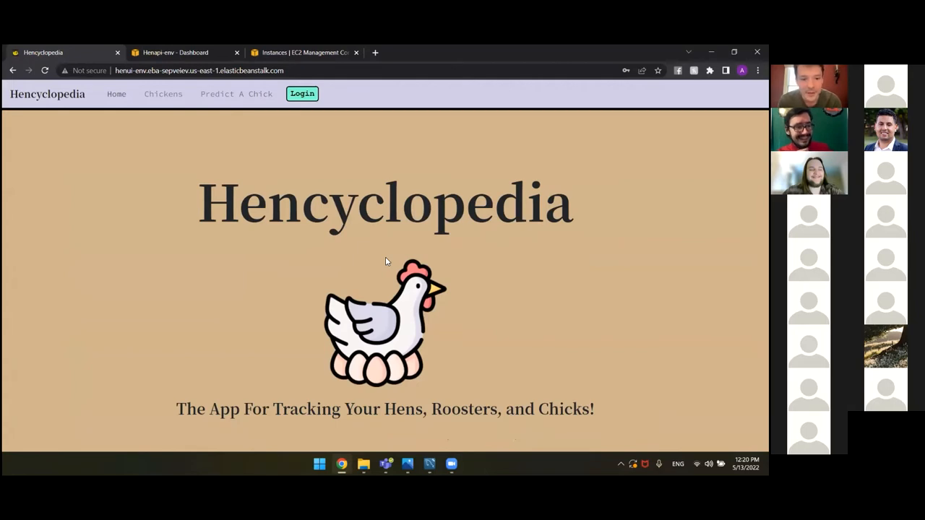
pyautogui.moveTo(342, 274)
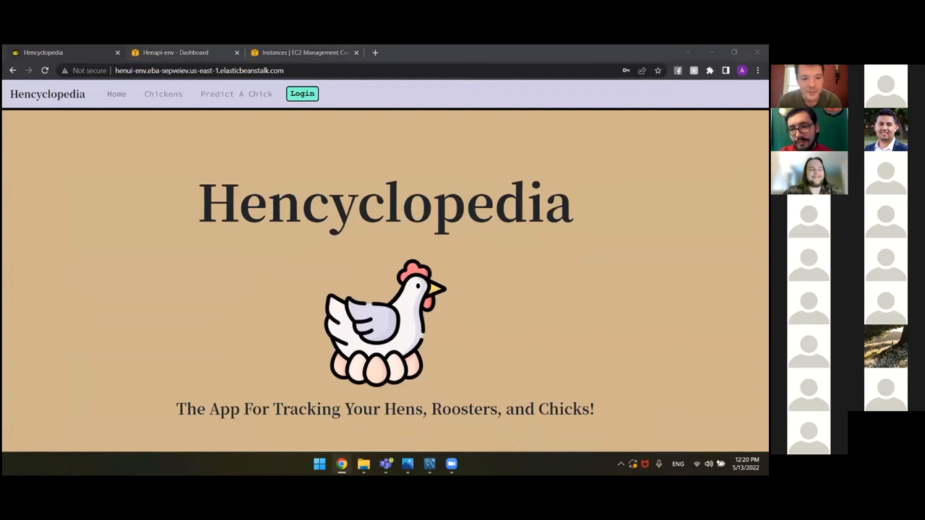
pyautogui.moveTo(547, 167)
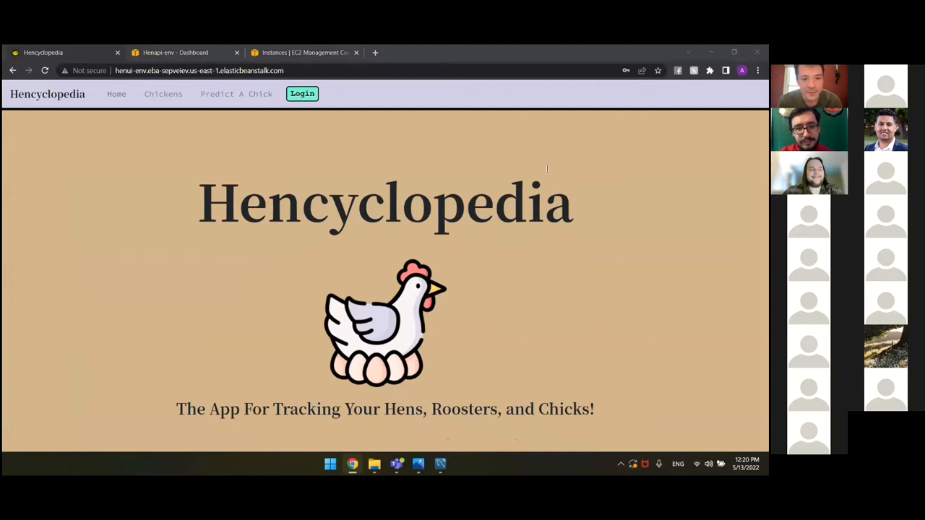
pyautogui.moveTo(387, 153)
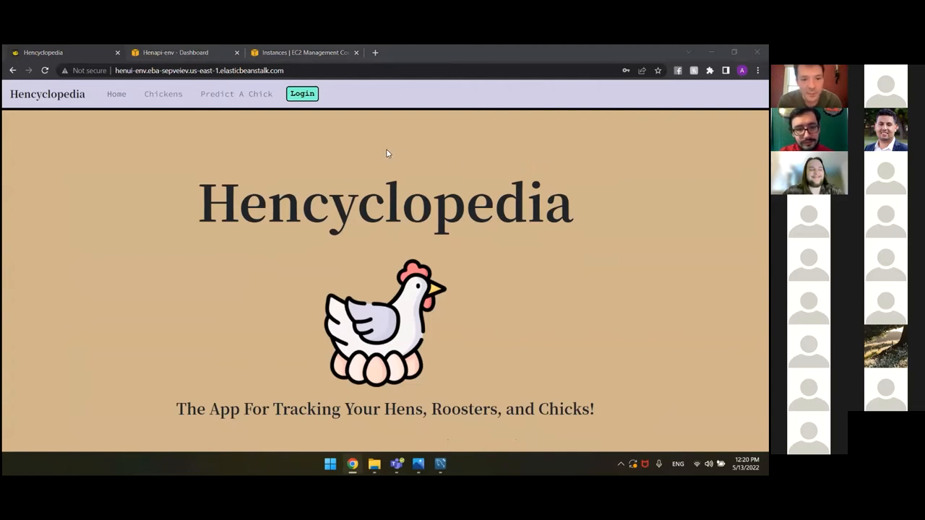
pyautogui.moveTo(411, 158)
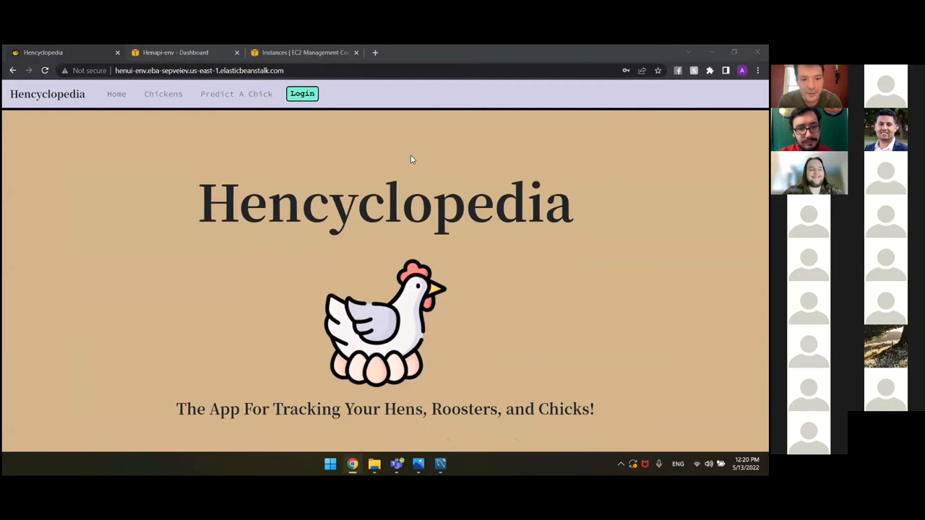
pyautogui.moveTo(108, 228)
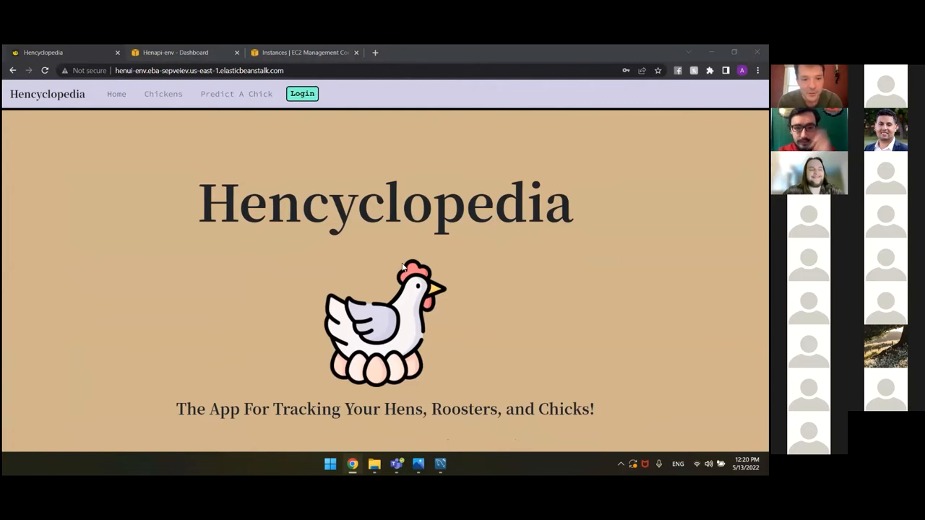
pyautogui.moveTo(390, 266)
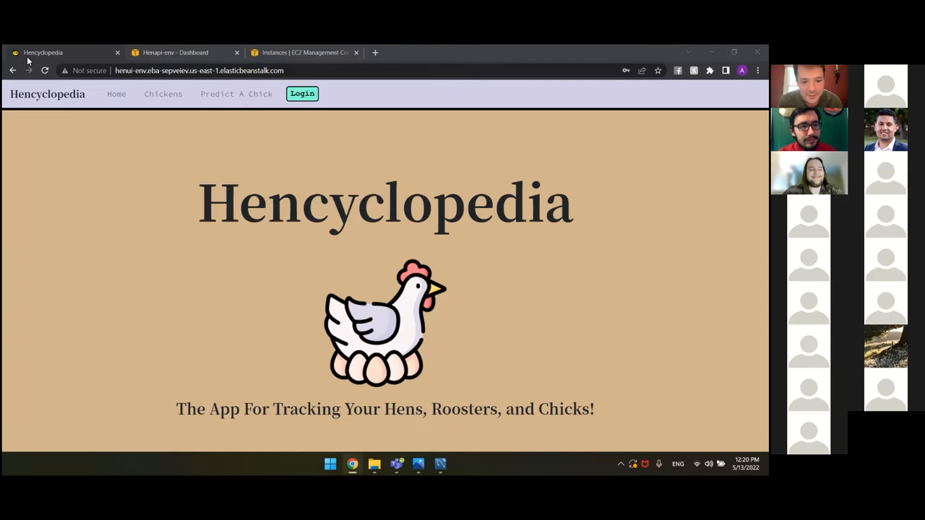
pyautogui.moveTo(110, 243)
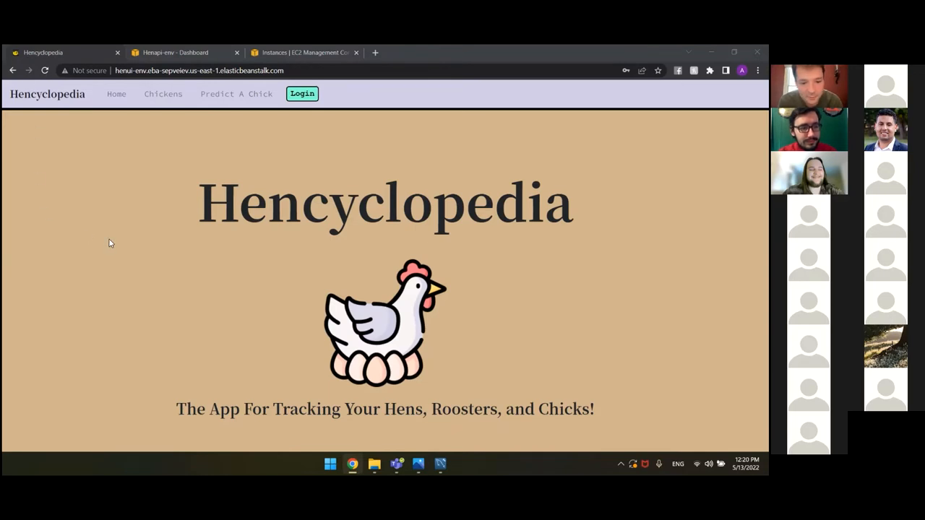
pyautogui.moveTo(214, 249)
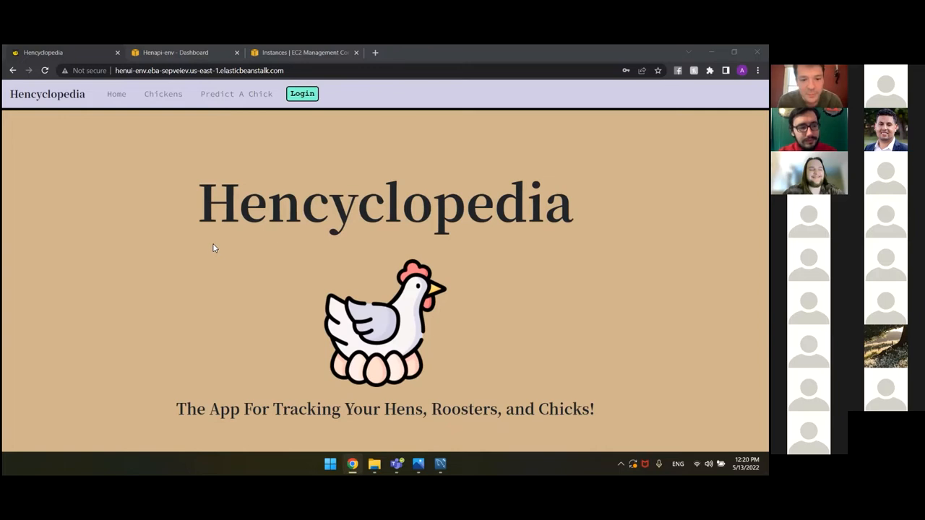
pyautogui.moveTo(162, 100)
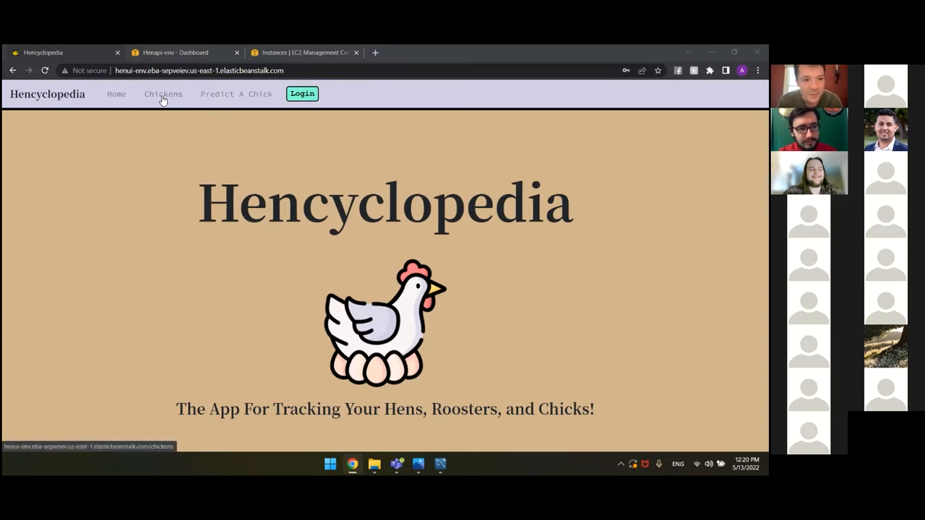
# Show the Meet Our Chickens page and expand then collapse Norbert's full details
pyautogui.click(162, 94)
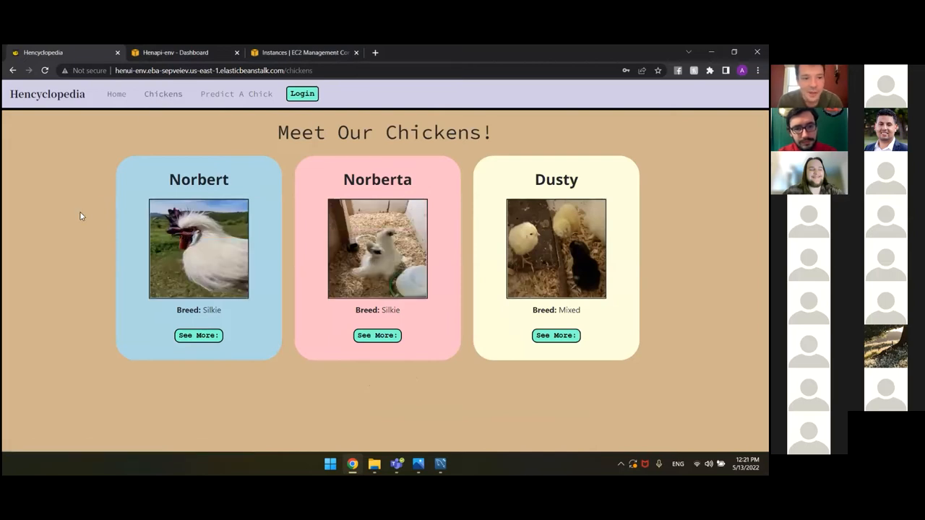
pyautogui.moveTo(74, 217)
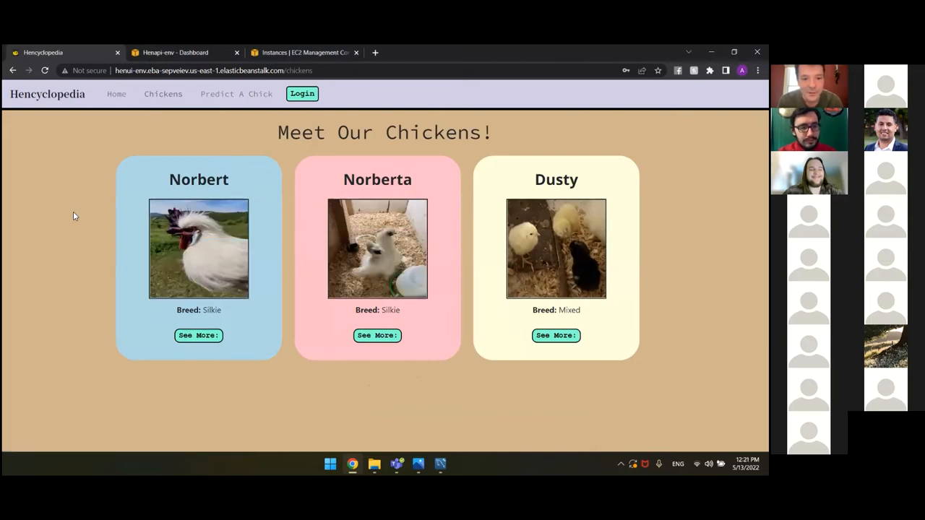
pyautogui.moveTo(93, 258)
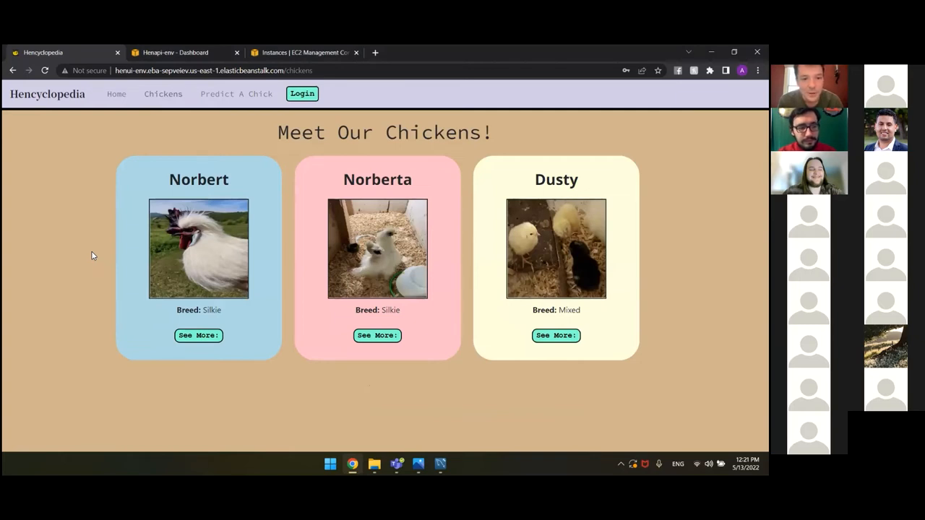
pyautogui.moveTo(104, 254)
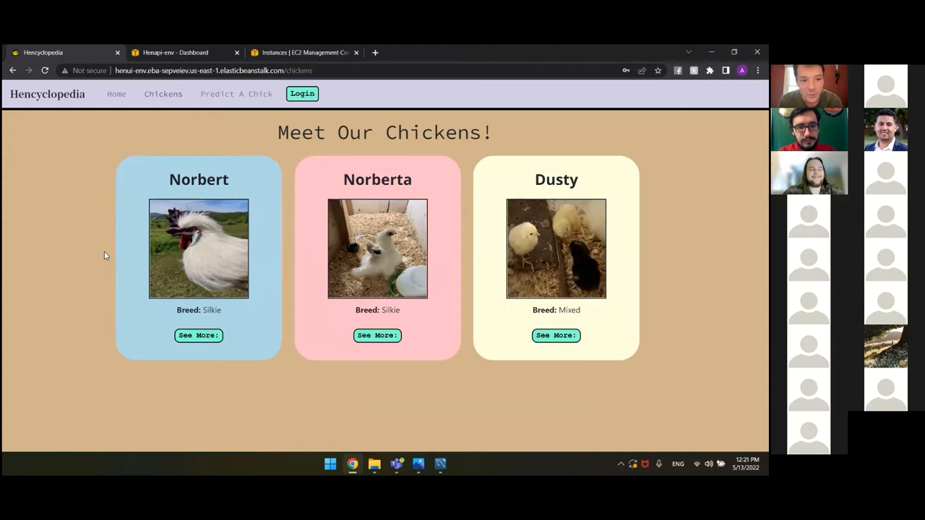
pyautogui.moveTo(265, 295)
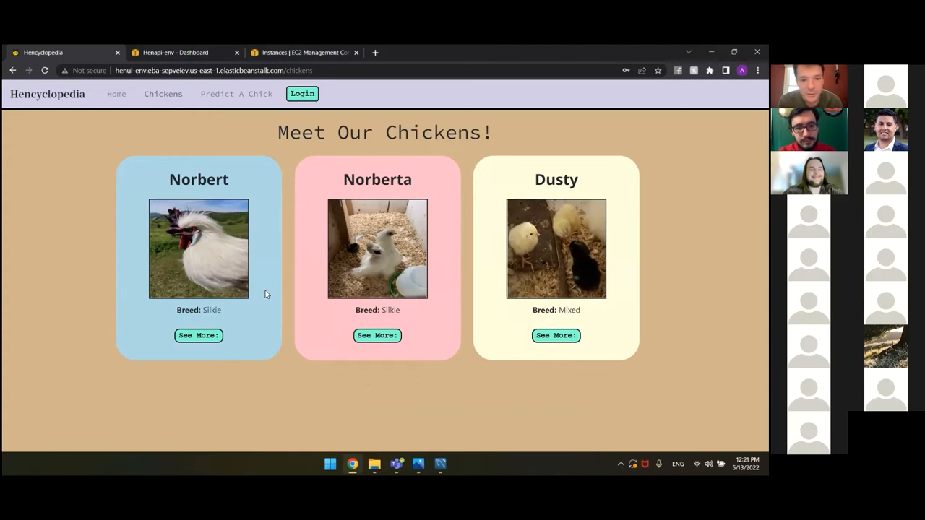
pyautogui.moveTo(254, 330)
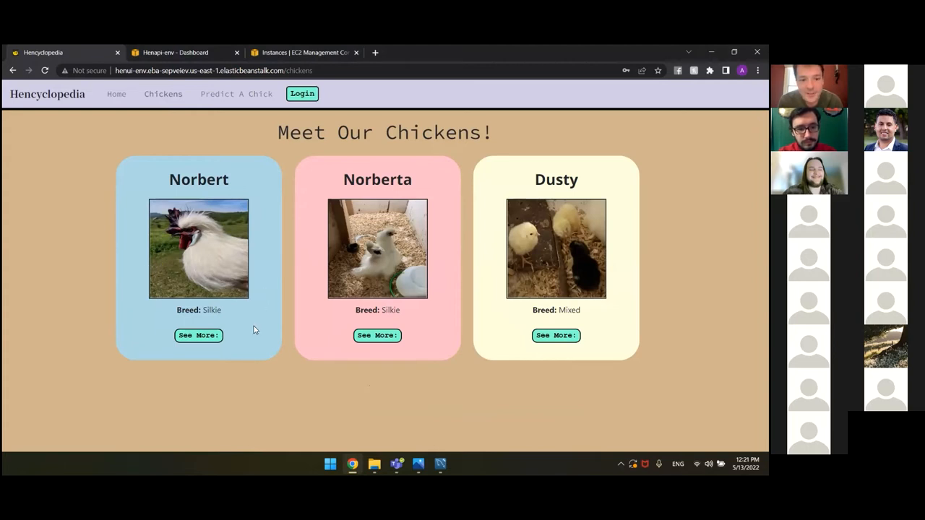
pyautogui.click(199, 335)
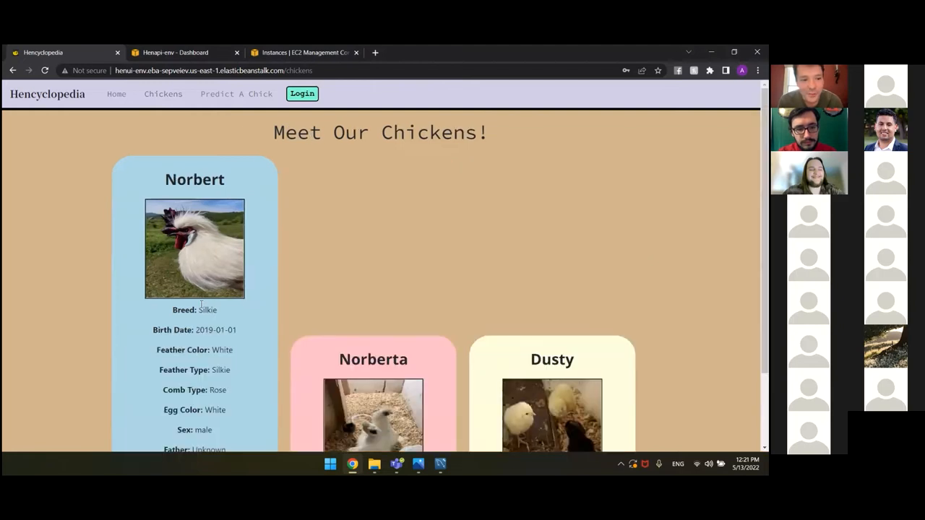
pyautogui.scroll(-3)
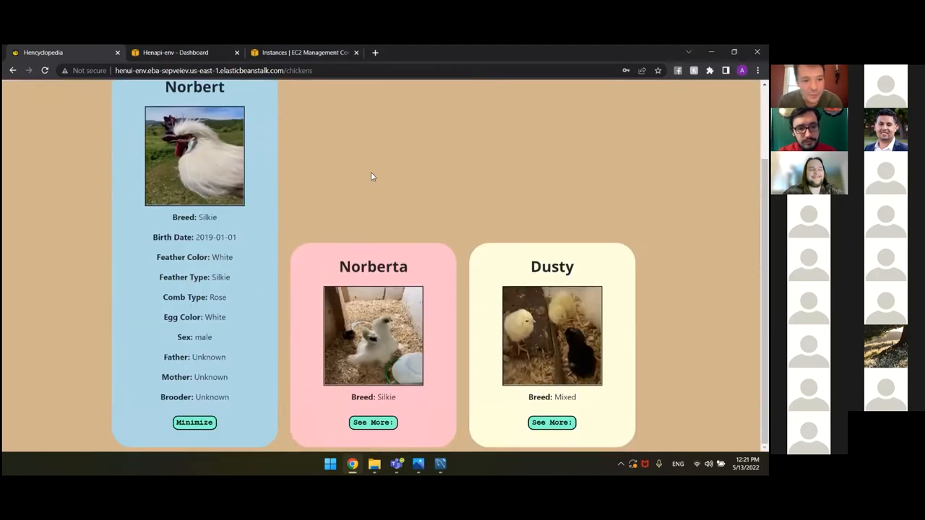
pyautogui.moveTo(370, 176)
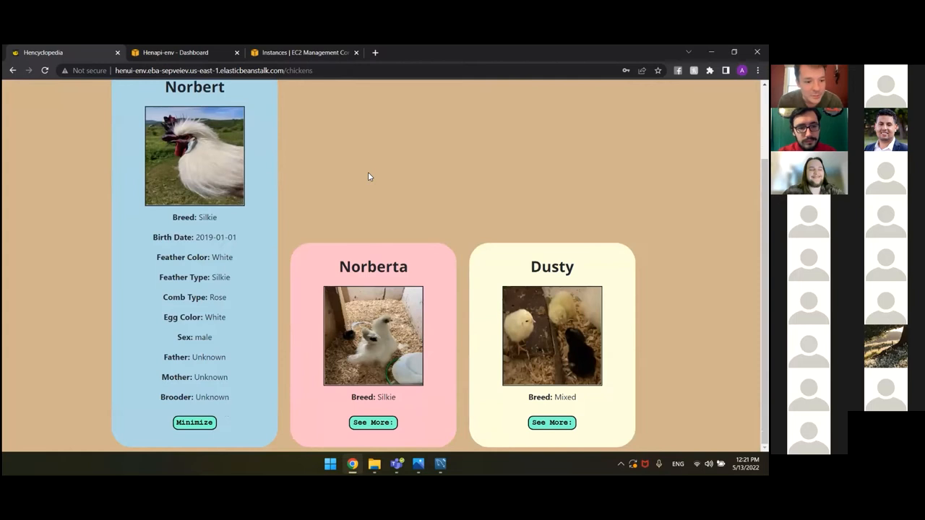
pyautogui.moveTo(373, 234)
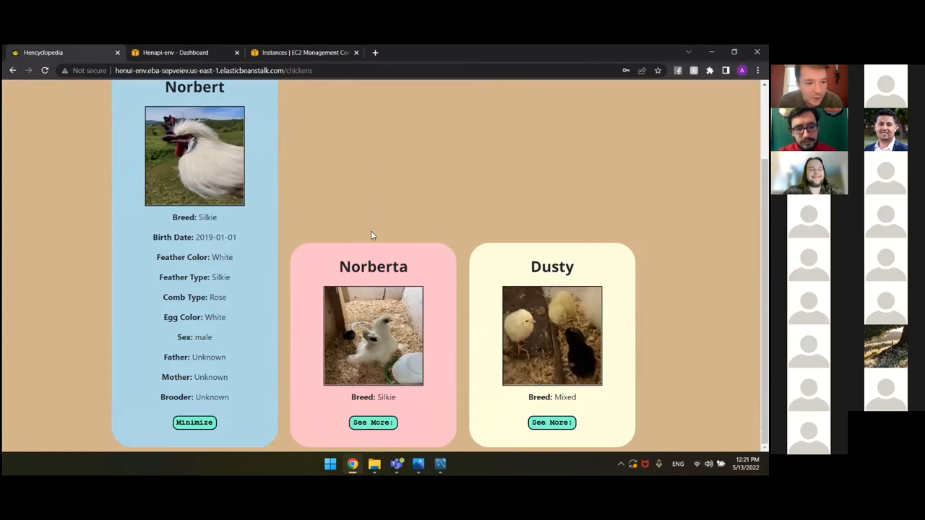
pyautogui.moveTo(375, 231)
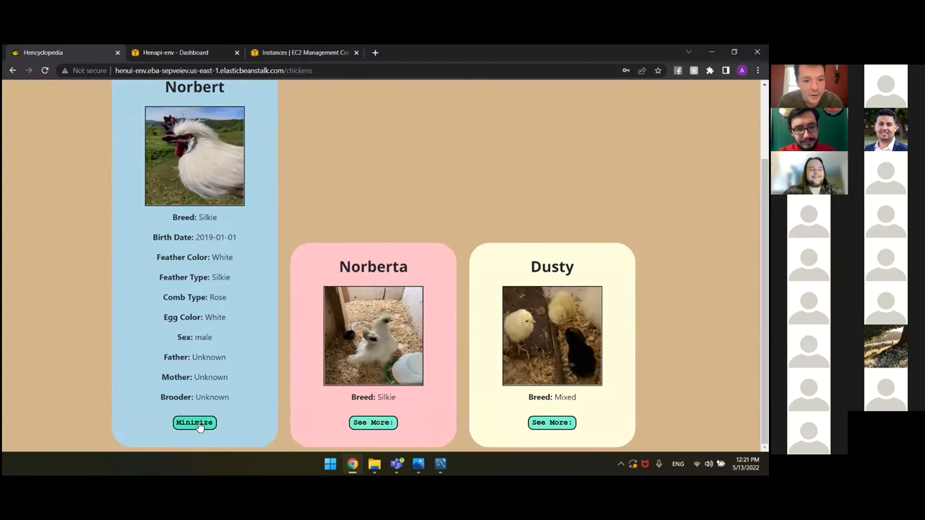
pyautogui.click(194, 422)
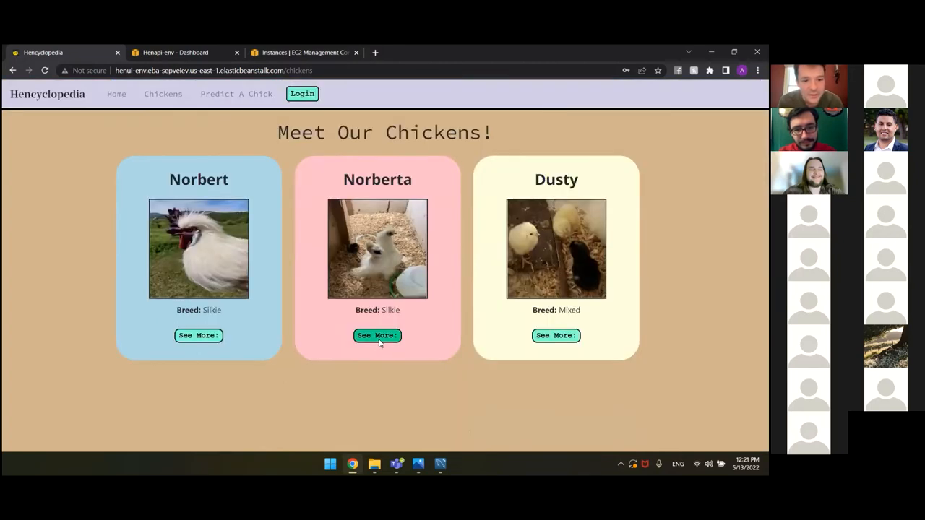
# Expand and collapse Norberta's and Dusty's full details, leaving the three-card overview
pyautogui.click(376, 335)
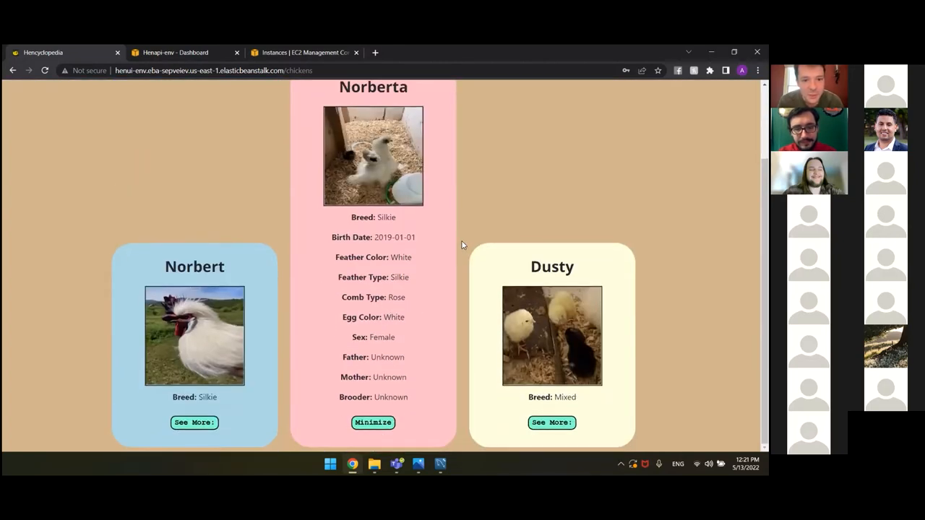
pyautogui.moveTo(460, 245)
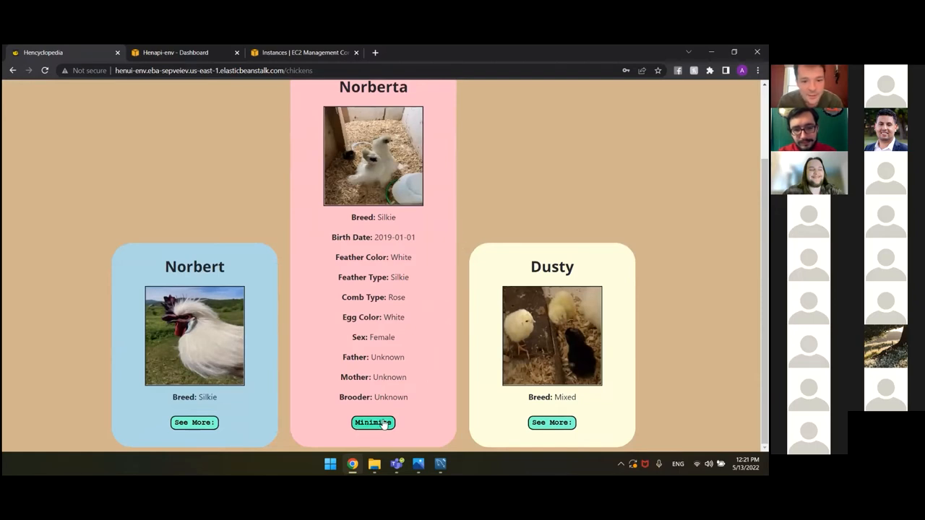
pyautogui.click(373, 422)
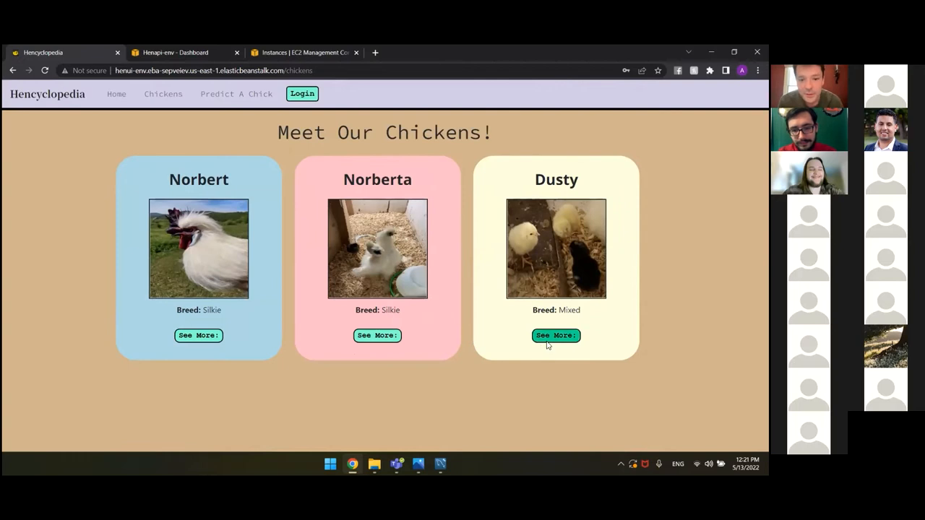
pyautogui.click(555, 336)
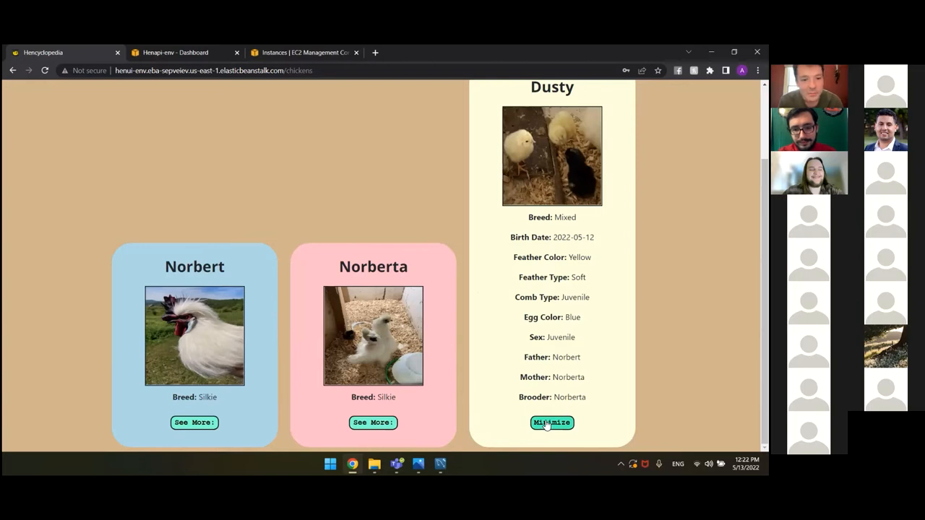
pyautogui.click(552, 422)
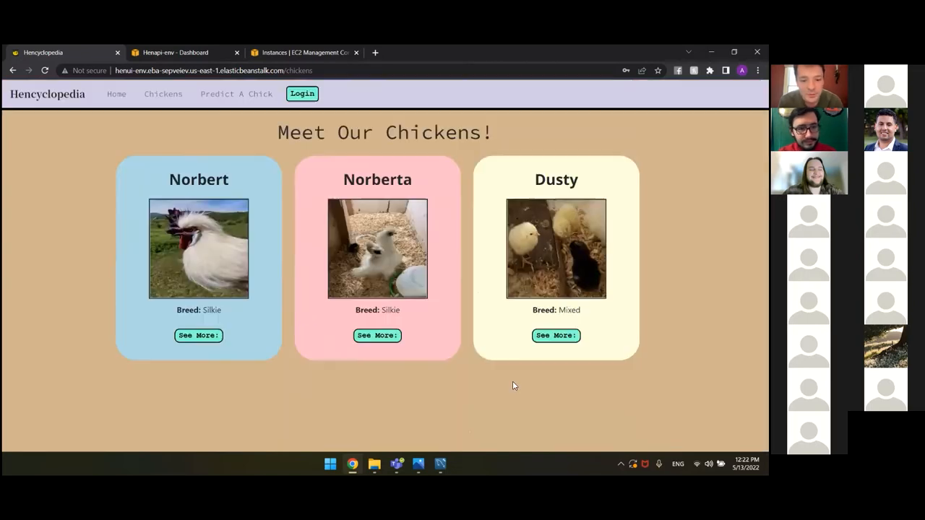
pyautogui.moveTo(230, 105)
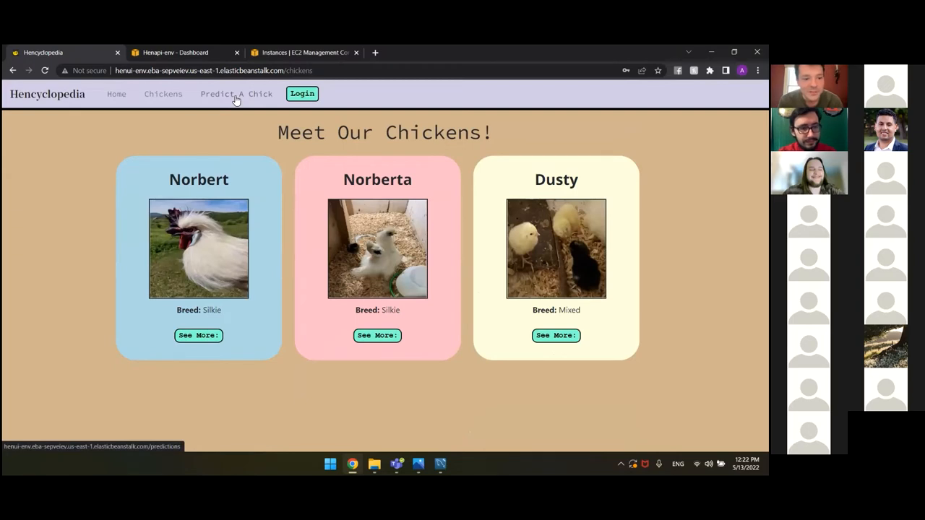
# Predict a chick from Soft father, Silkie mother, Brown and Blue eggs
pyautogui.click(236, 92)
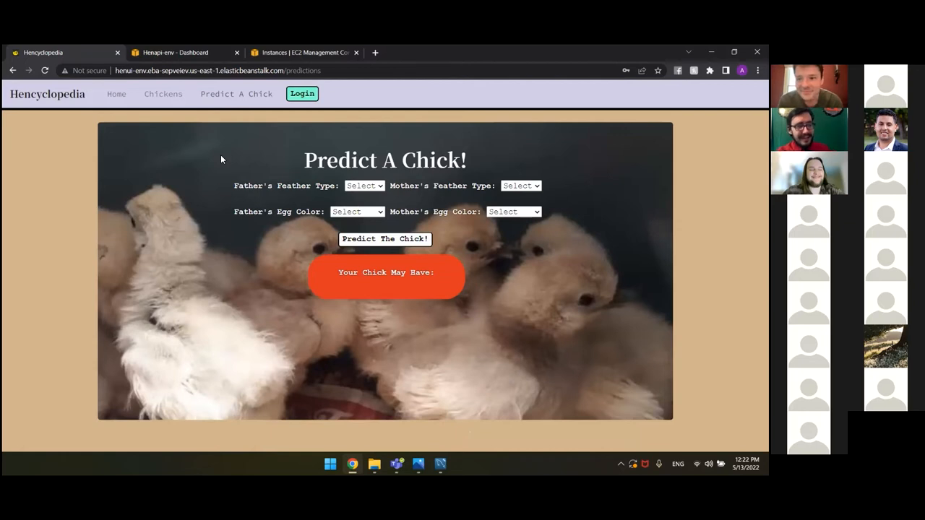
pyautogui.moveTo(233, 162)
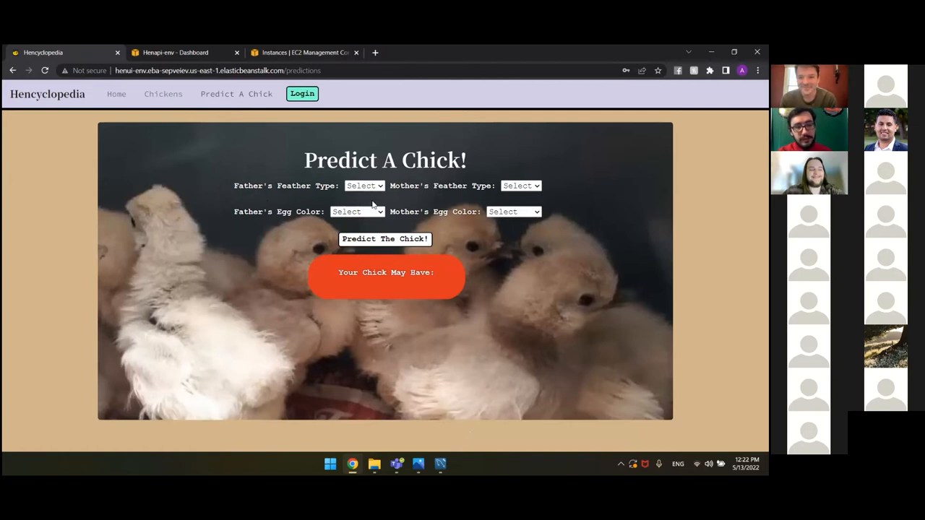
pyautogui.click(364, 185)
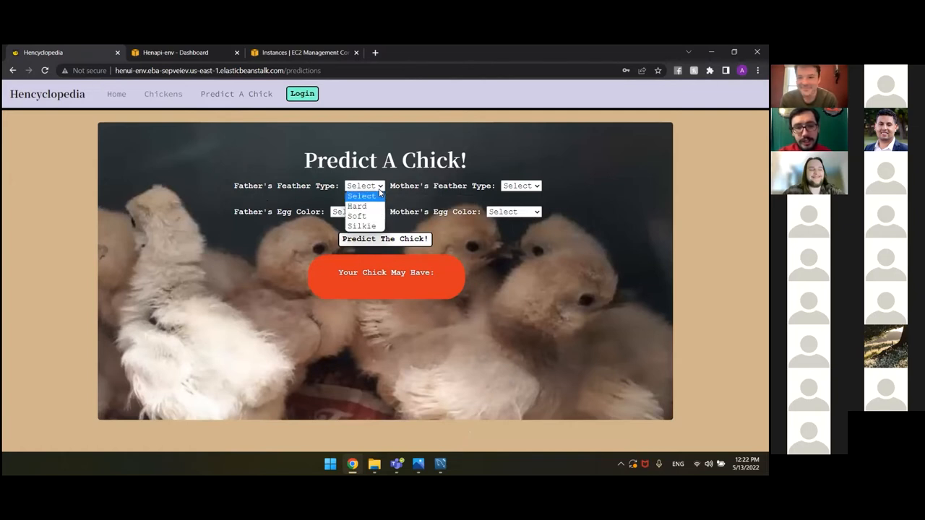
pyautogui.click(355, 217)
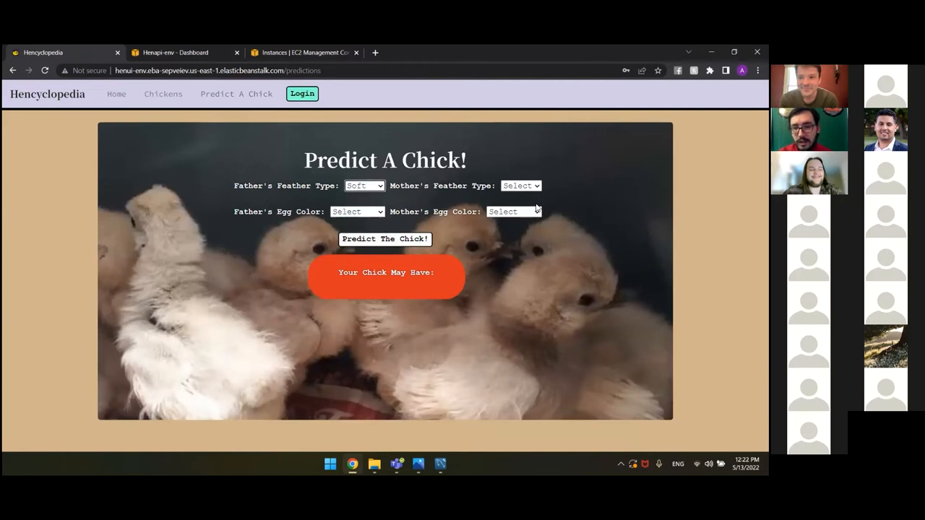
pyautogui.click(521, 185)
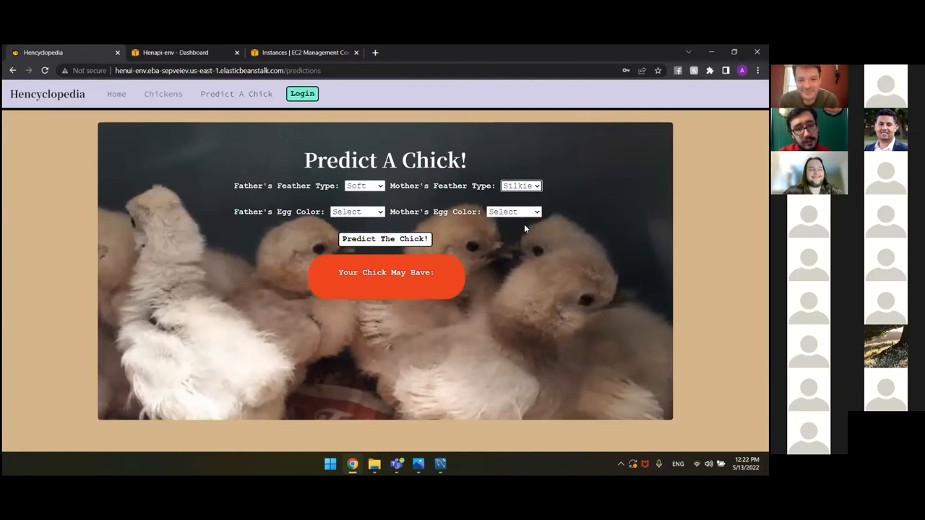
pyautogui.click(357, 211)
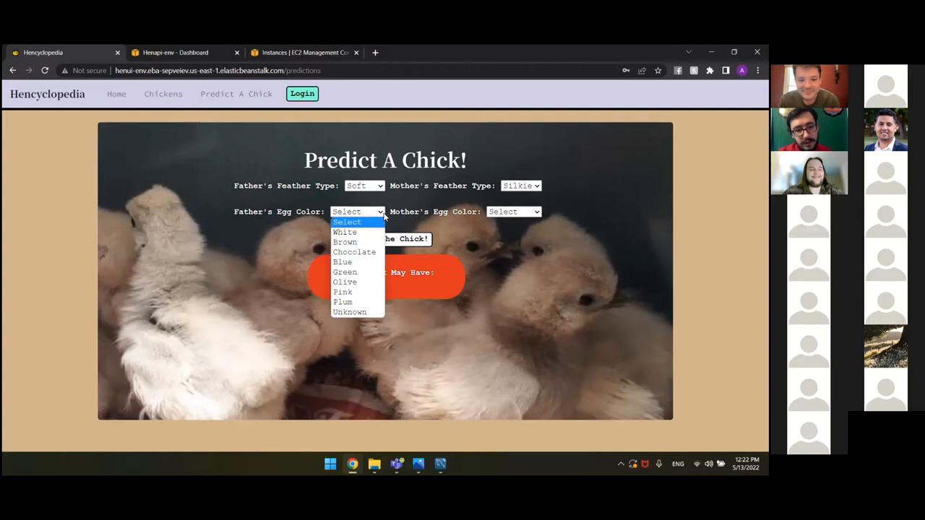
pyautogui.moveTo(346, 243)
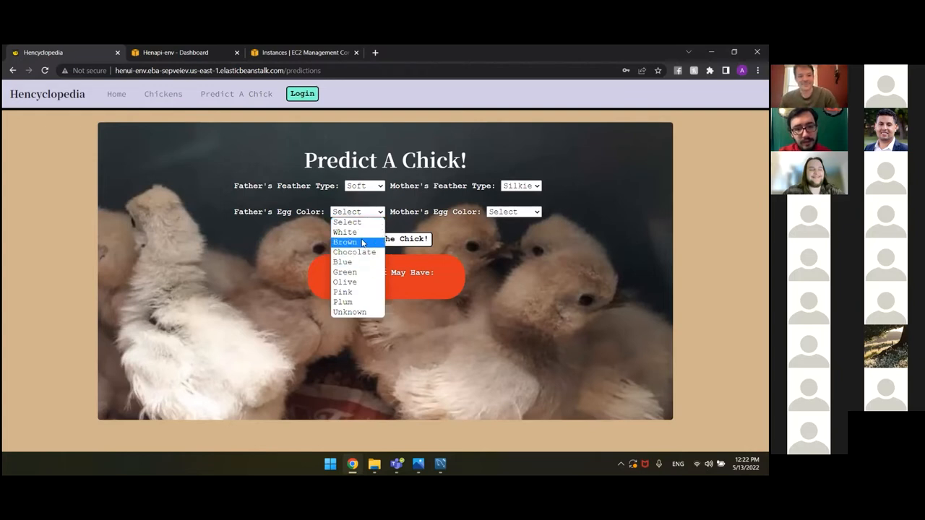
pyautogui.click(515, 211)
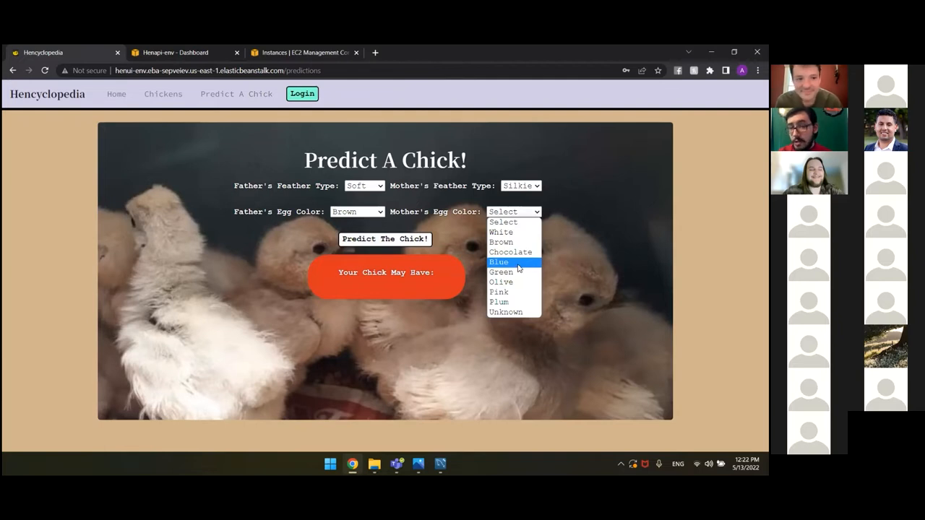
pyautogui.click(498, 261)
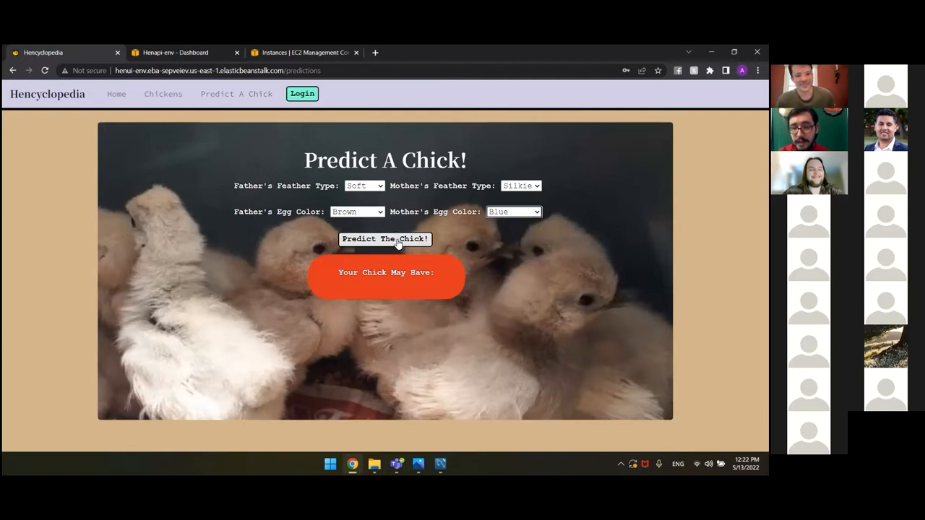
pyautogui.click(385, 240)
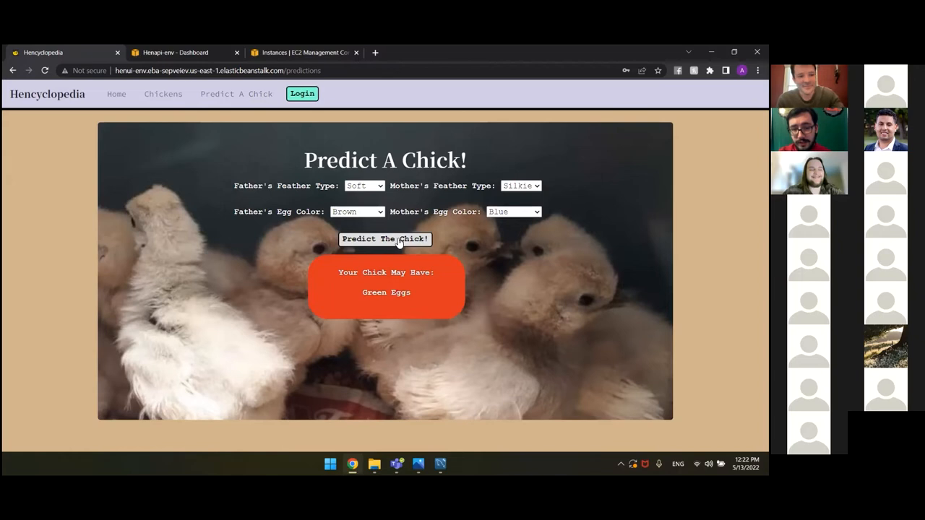
pyautogui.moveTo(533, 239)
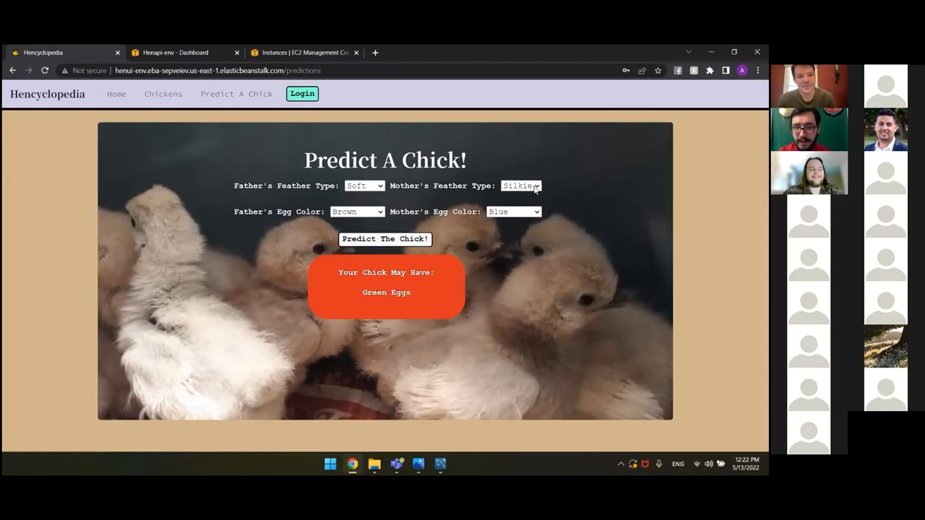
# Change the mother's feathers to Hard and re-predict, giving Hard Feathers and Green Eggs
pyautogui.click(520, 185)
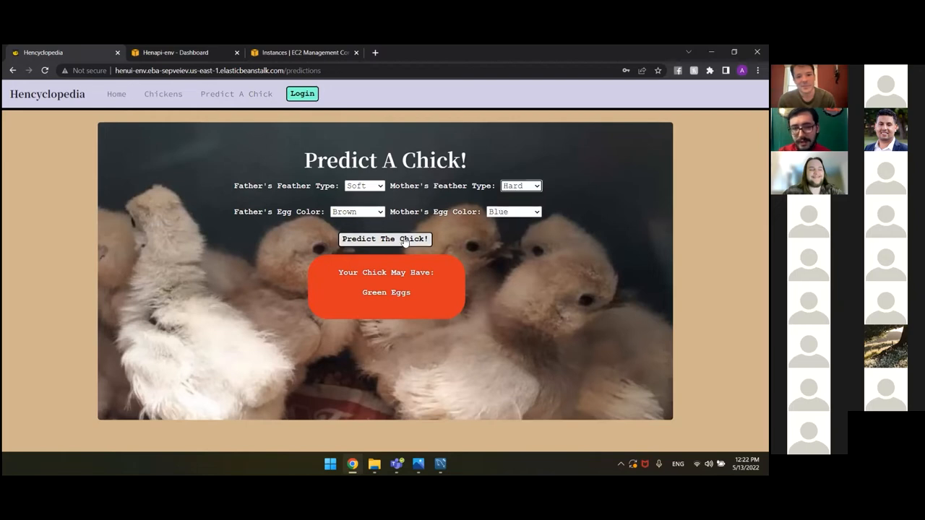
pyautogui.click(384, 240)
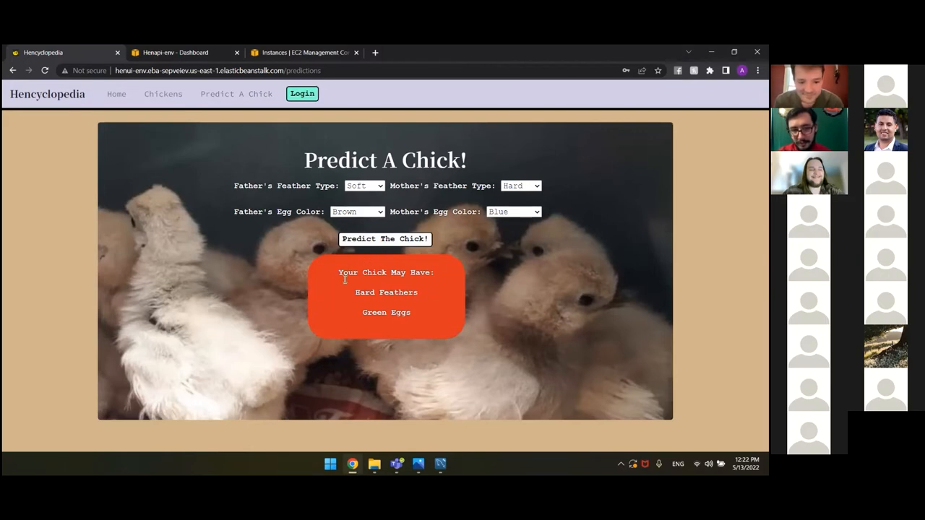
pyautogui.doubleClick(386, 292)
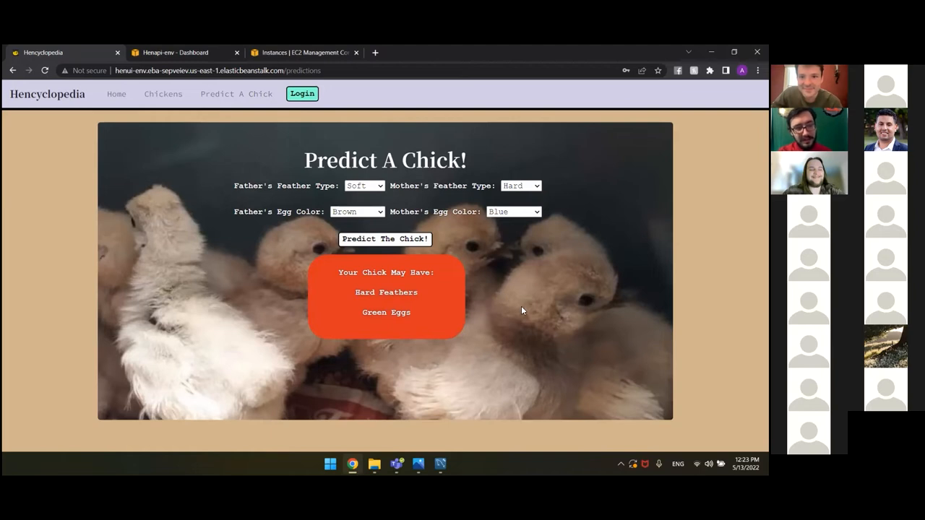
pyautogui.moveTo(419, 314)
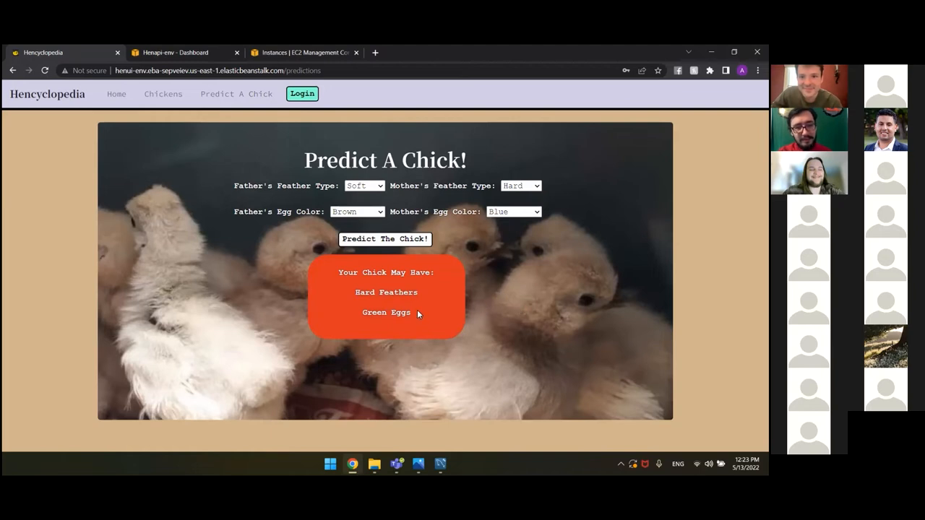
pyautogui.moveTo(255, 315)
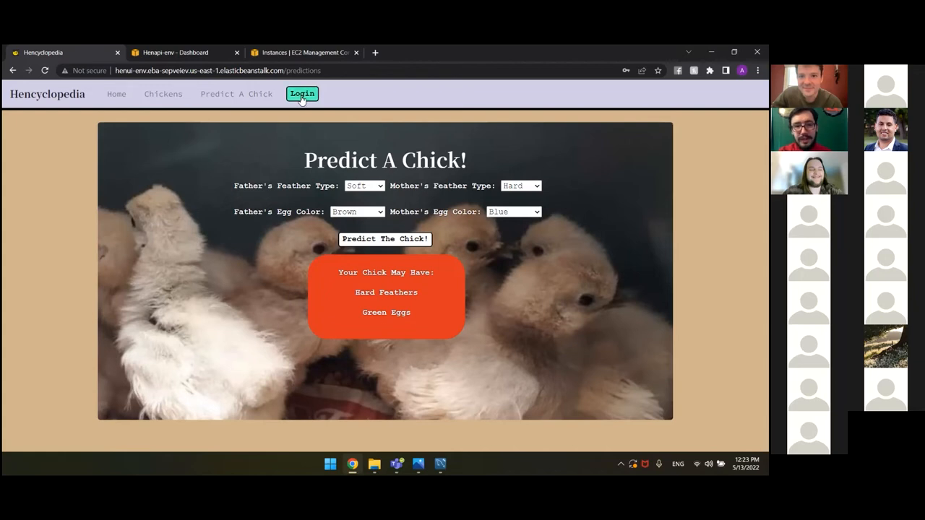
# Log in to Hencyclopedia with the user's credentials
pyautogui.click(302, 92)
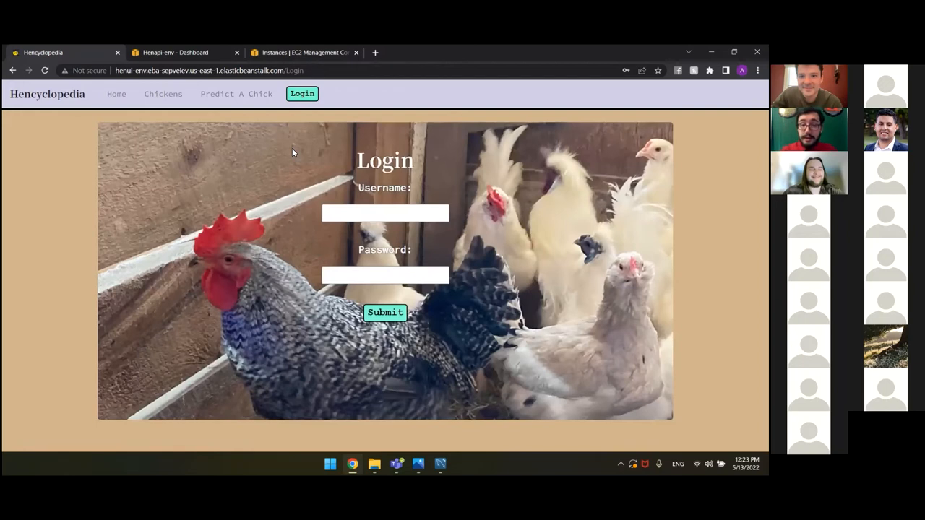
pyautogui.click(370, 214)
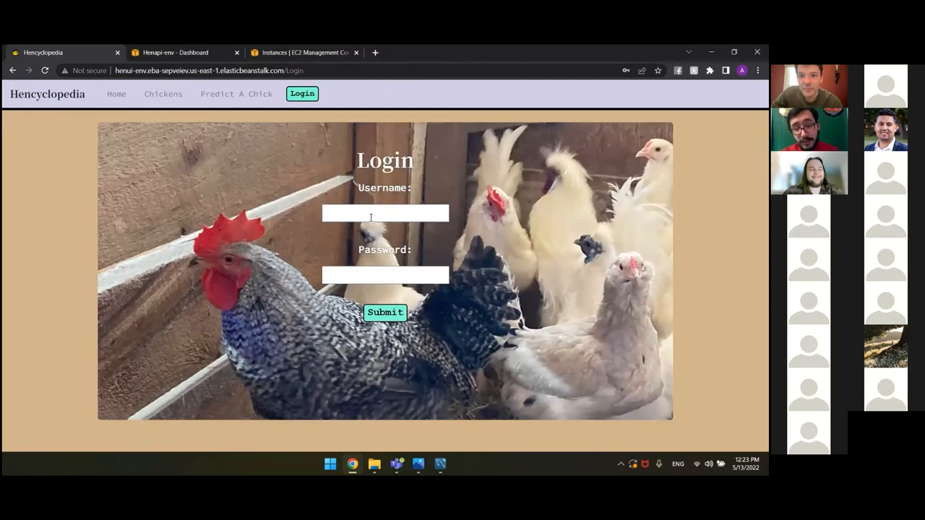
pyautogui.click(384, 312)
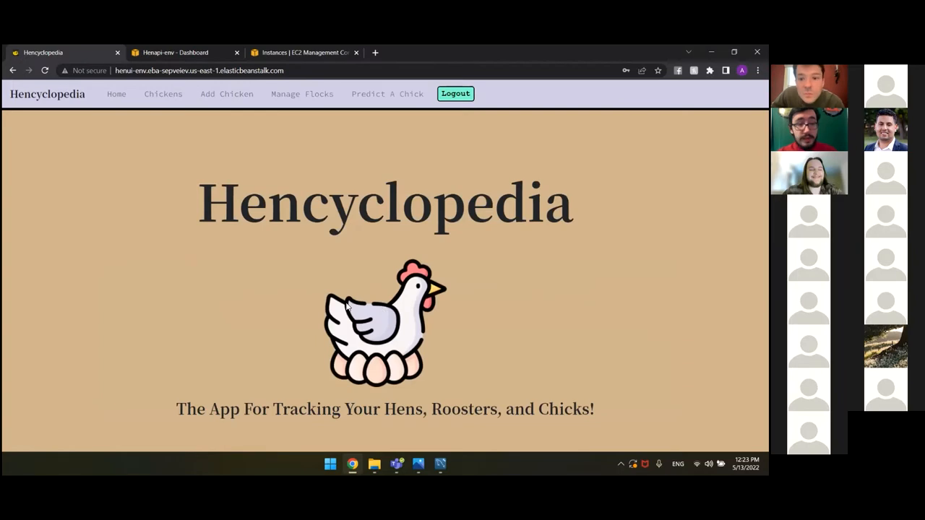
pyautogui.moveTo(172, 104)
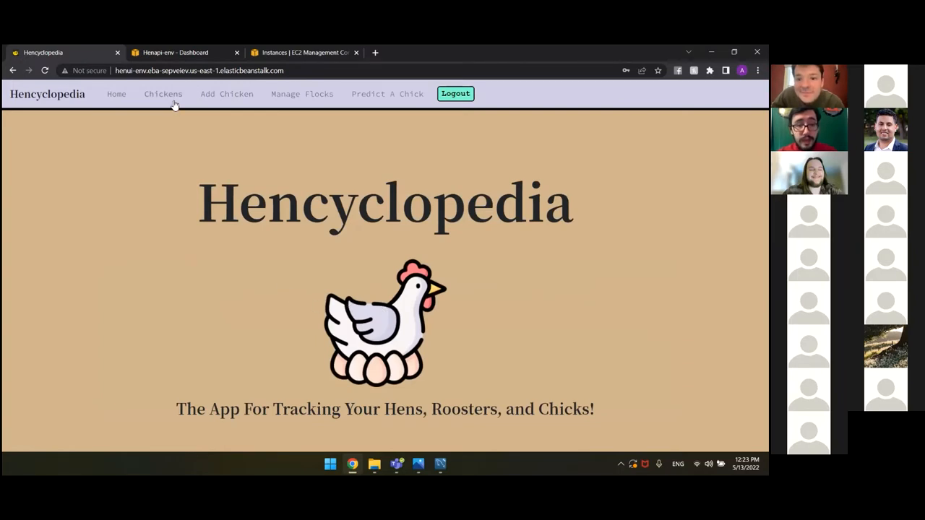
# View Norbert's full details, then show the Manage Flocks page listing red coop
pyautogui.click(161, 94)
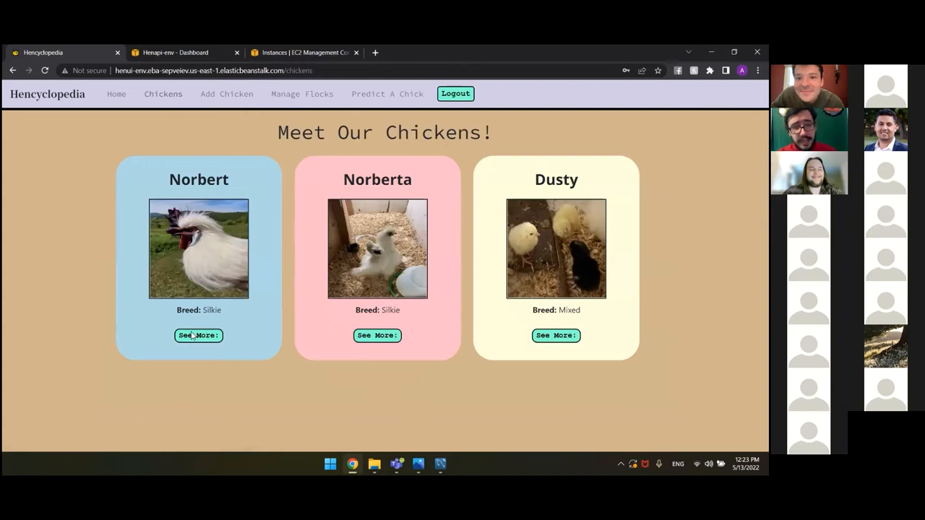
pyautogui.click(198, 336)
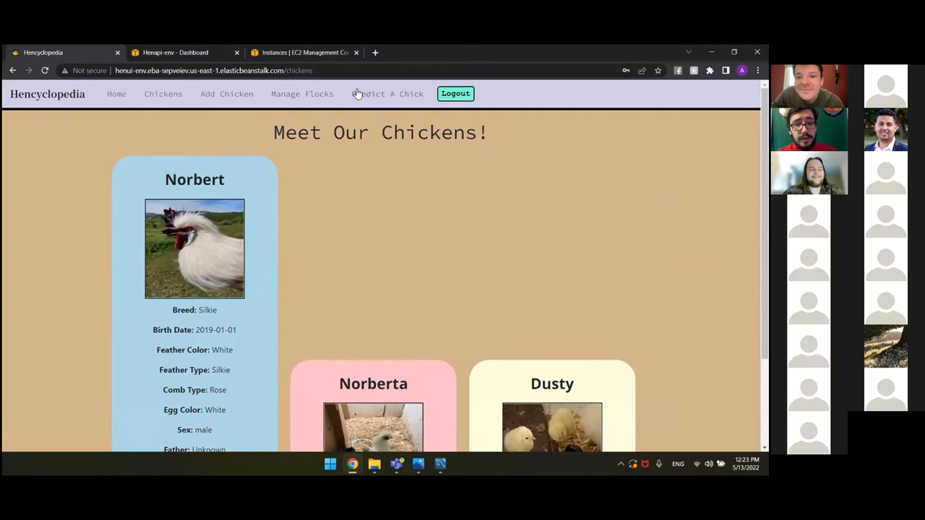
pyautogui.click(300, 92)
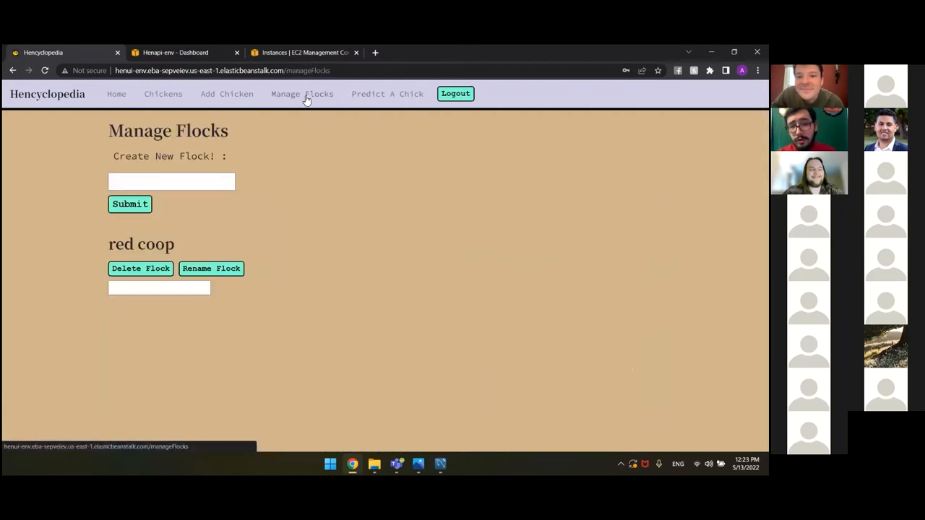
pyautogui.moveTo(284, 299)
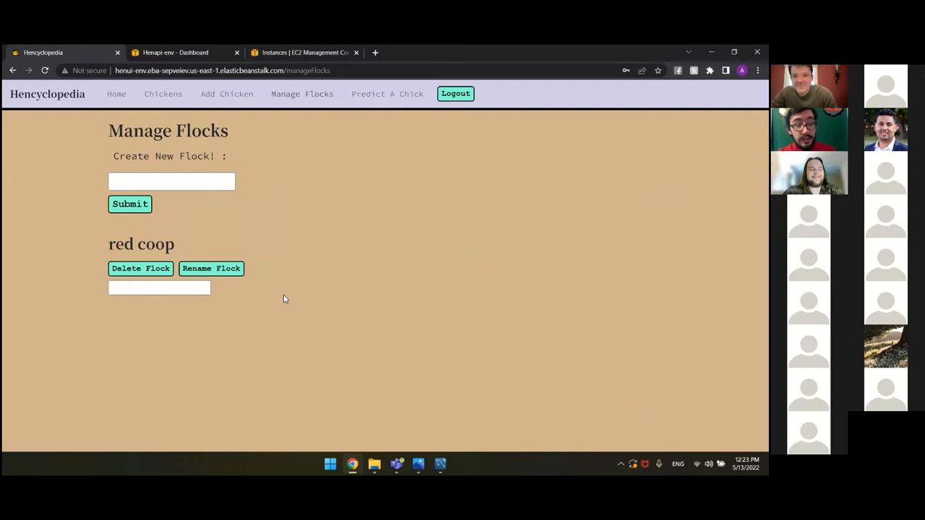
pyautogui.moveTo(208, 313)
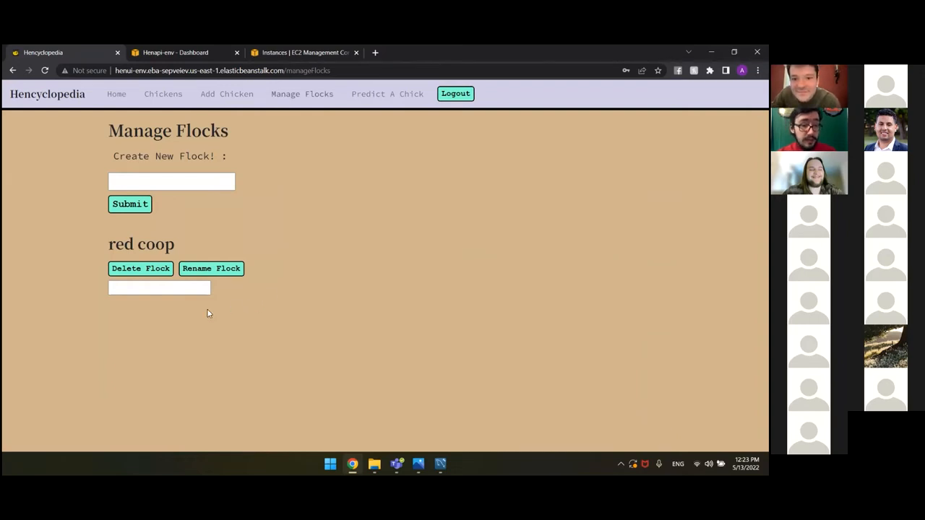
pyautogui.moveTo(226, 319)
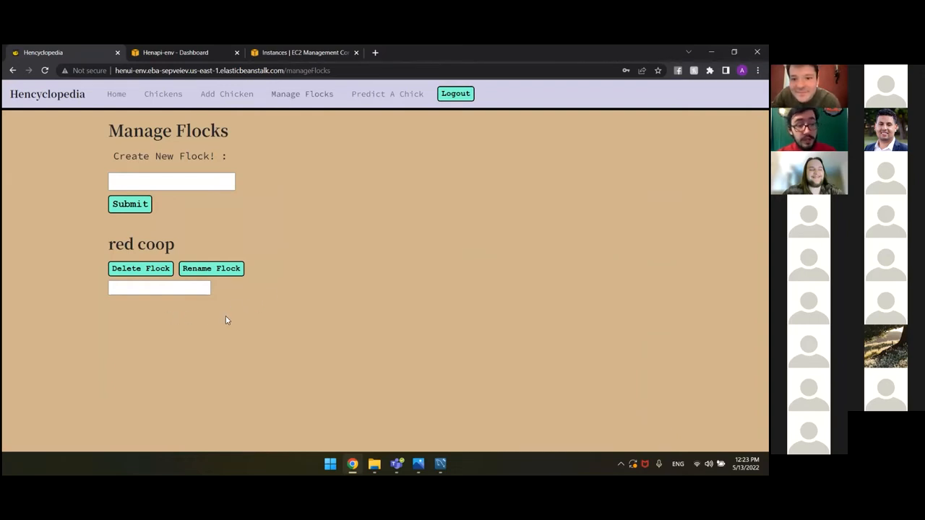
pyautogui.moveTo(231, 321)
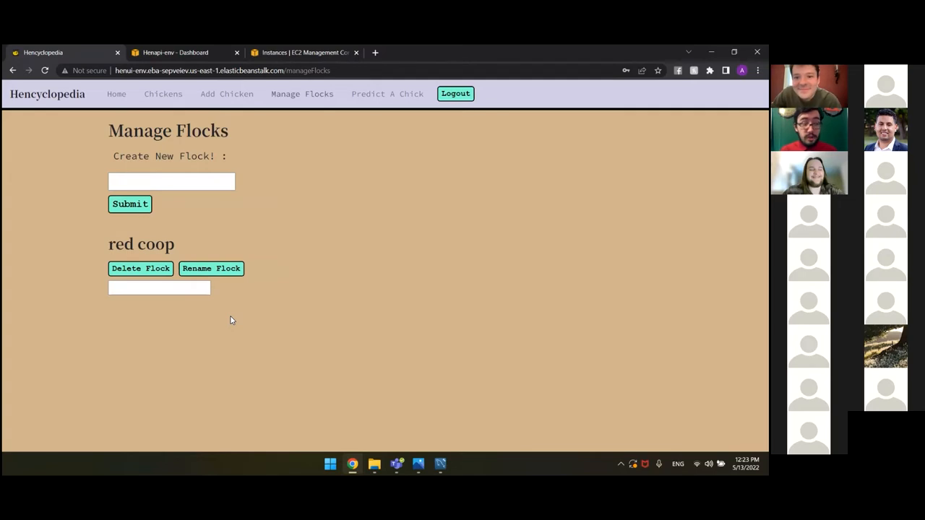
pyautogui.moveTo(206, 302)
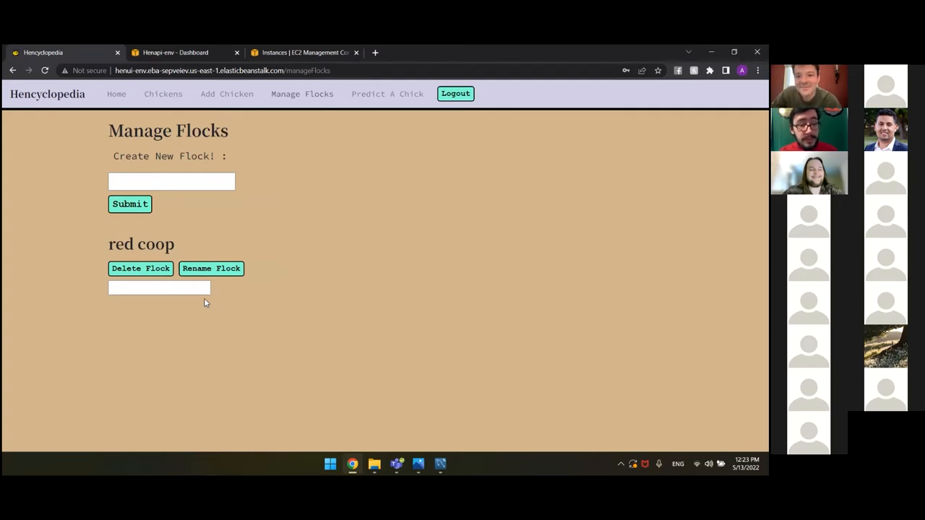
pyautogui.moveTo(188, 257)
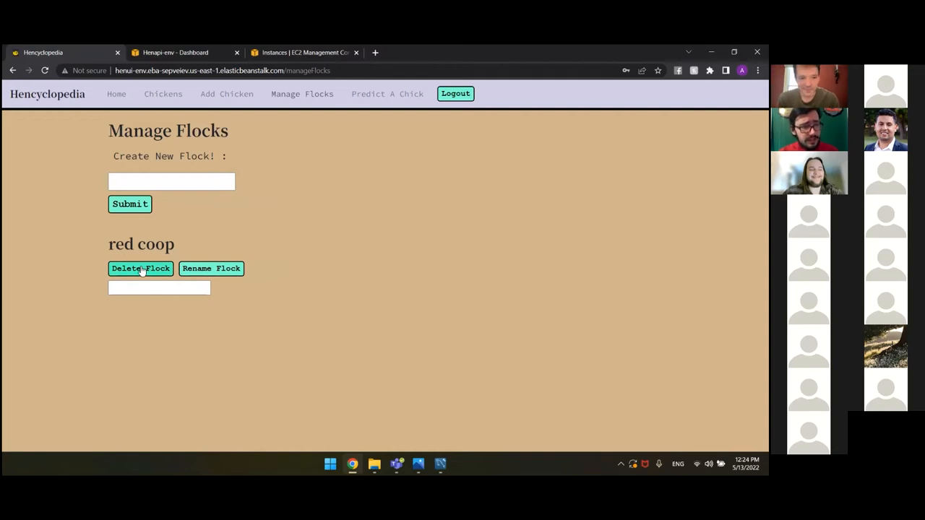
pyautogui.moveTo(159, 270)
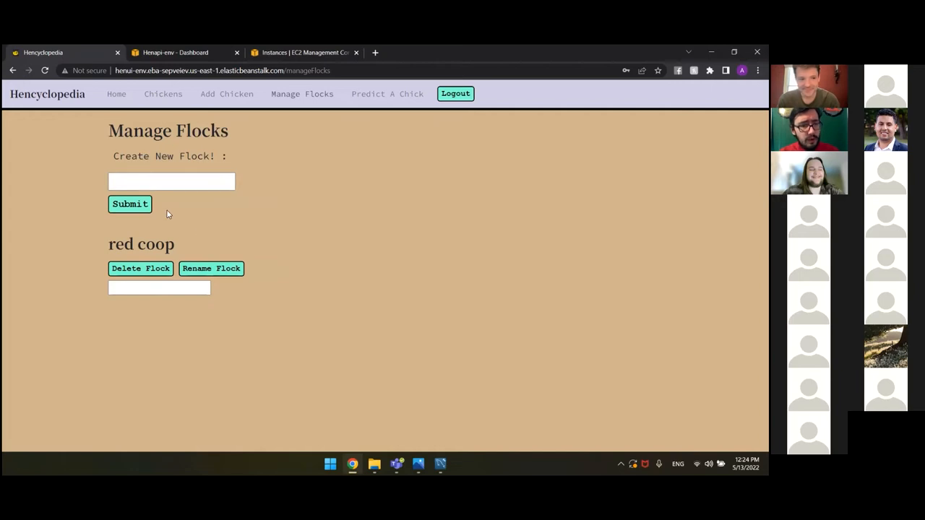
# Create a new flock named Layer
pyautogui.click(171, 182)
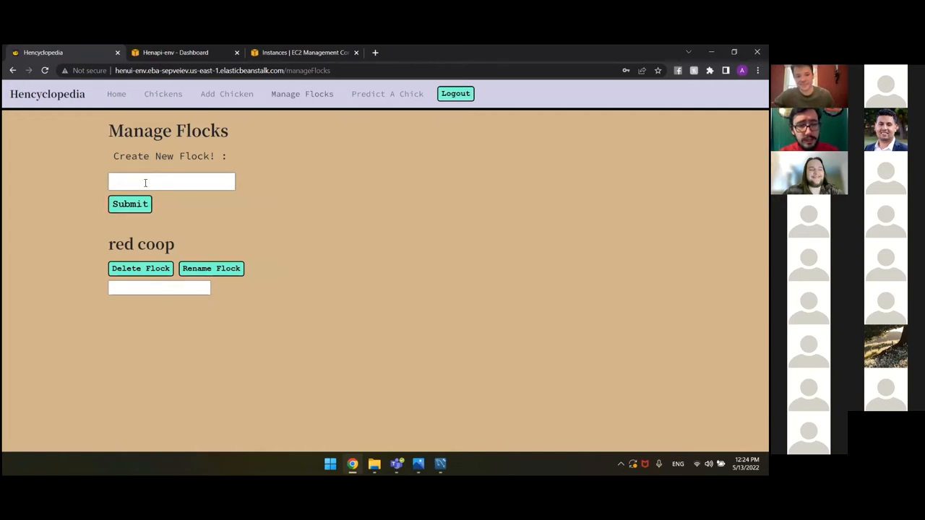
pyautogui.write('Lay')
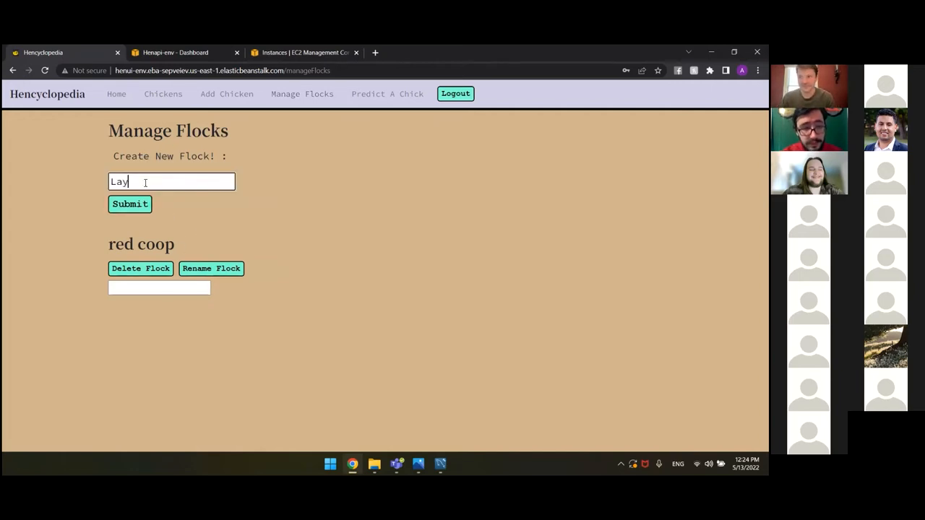
pyautogui.click(130, 204)
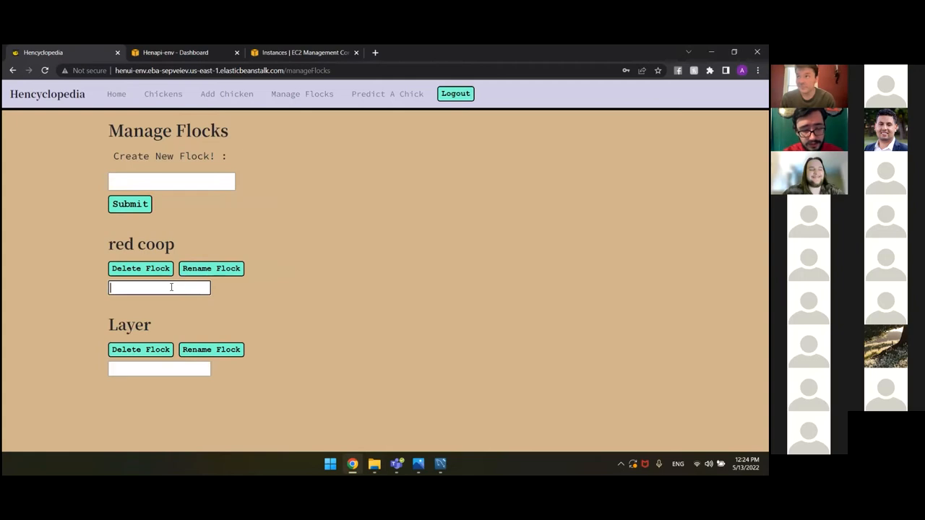
# Rename red coop to Silkies and delete the Layer flock so only Silkies remains
pyautogui.write('Silkies')
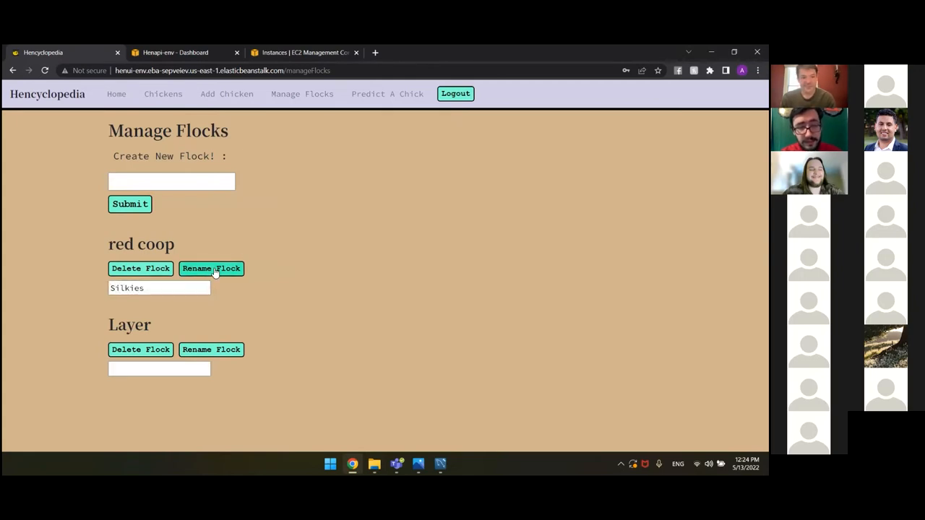
pyautogui.click(211, 268)
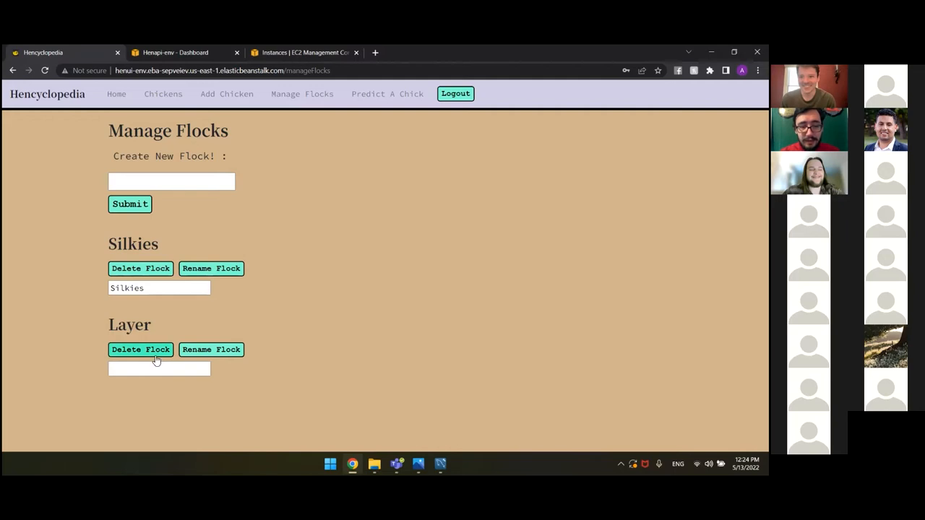
pyautogui.click(140, 350)
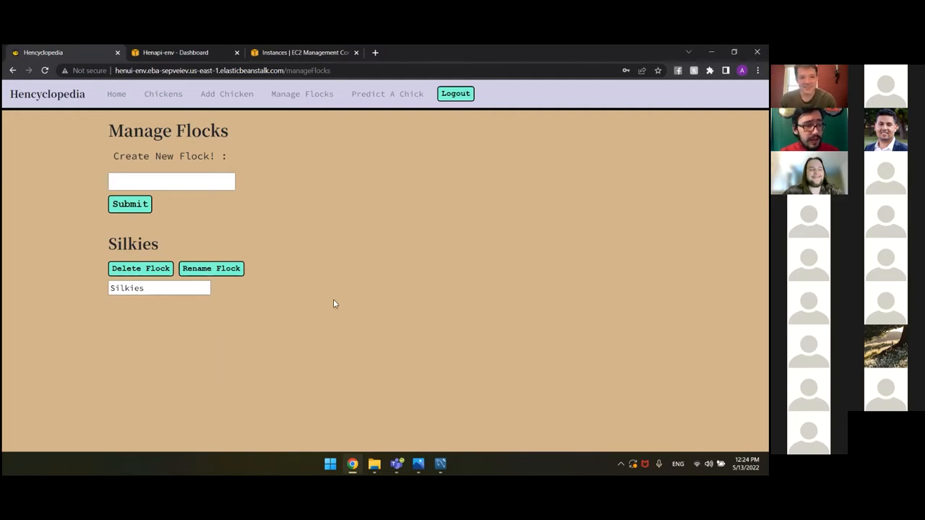
pyautogui.moveTo(256, 152)
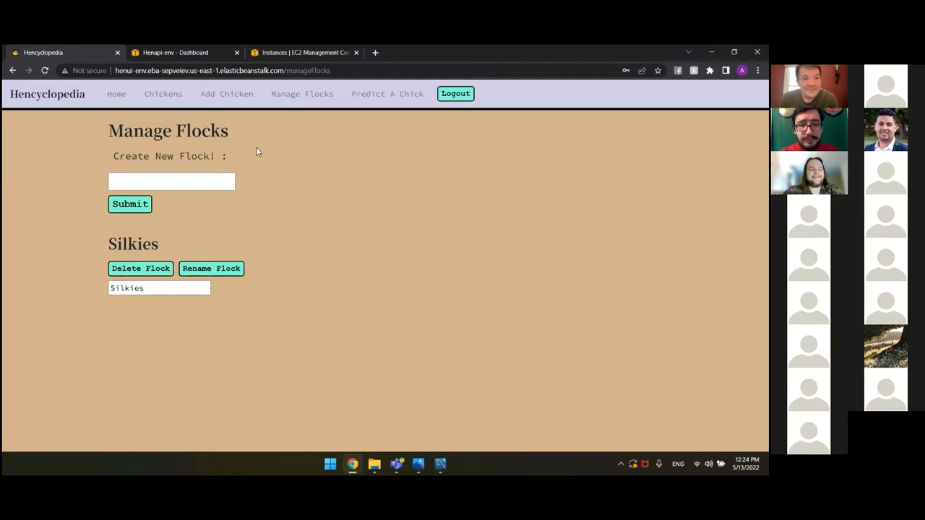
pyautogui.click(225, 92)
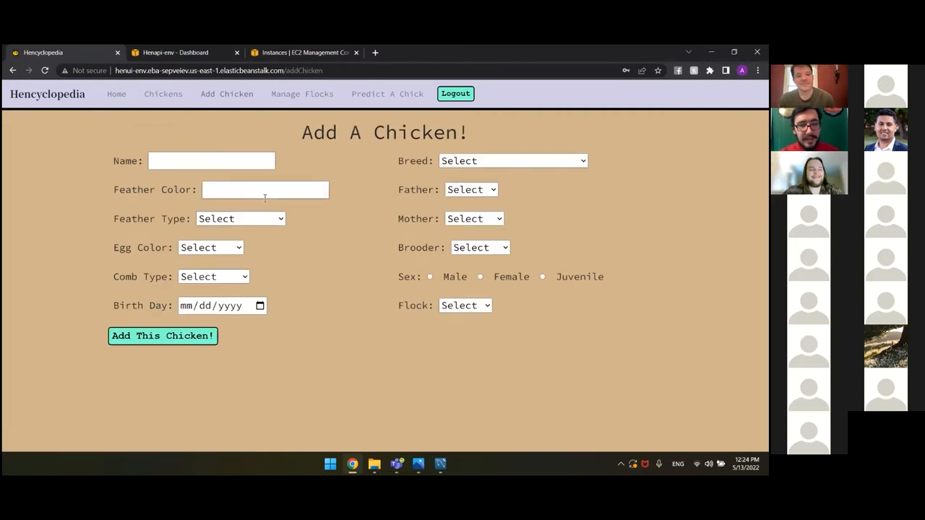
# Enter name Test, feather colour, Soft feathers, Pink eggs, Single comb and birth date
pyautogui.click(162, 335)
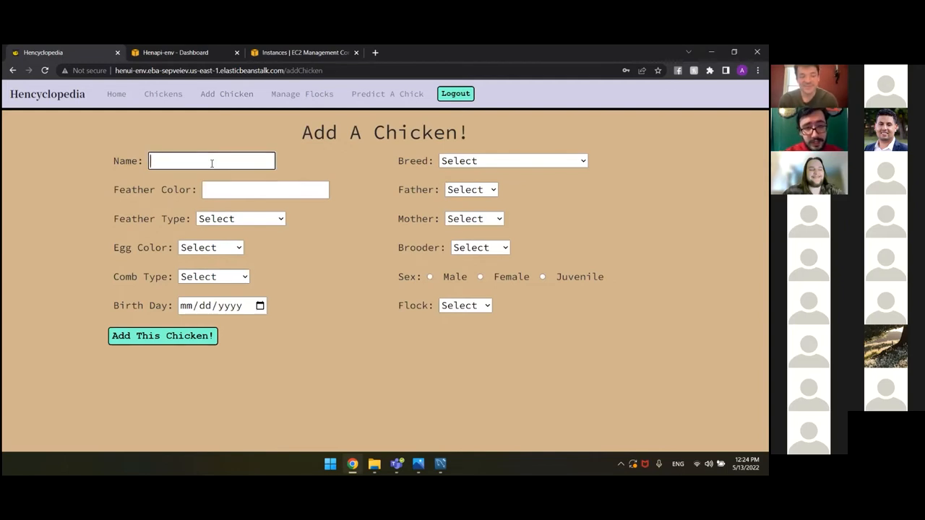
pyautogui.write('Test')
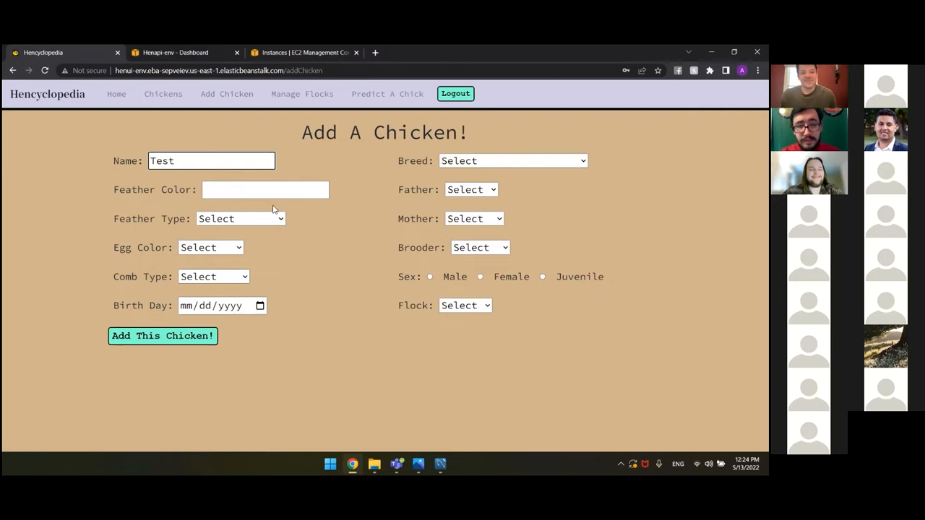
pyautogui.write('Test')
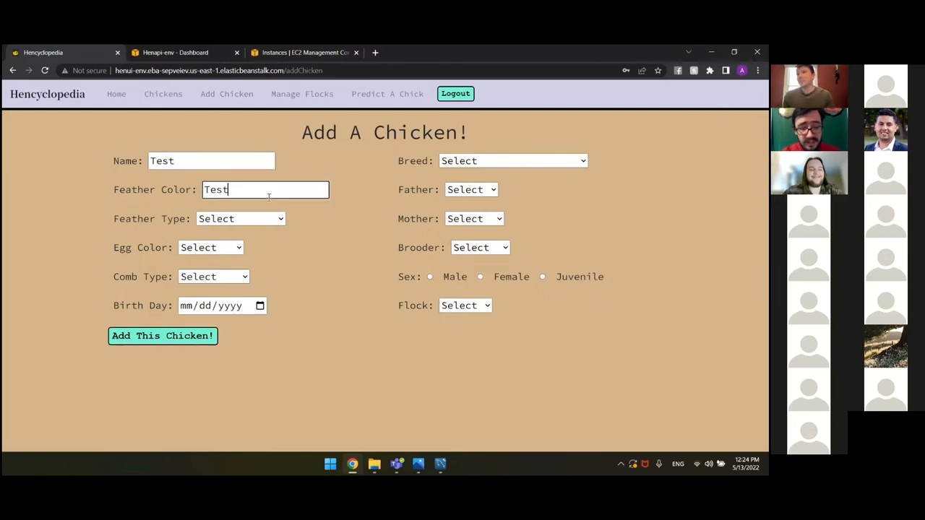
pyautogui.write('colored')
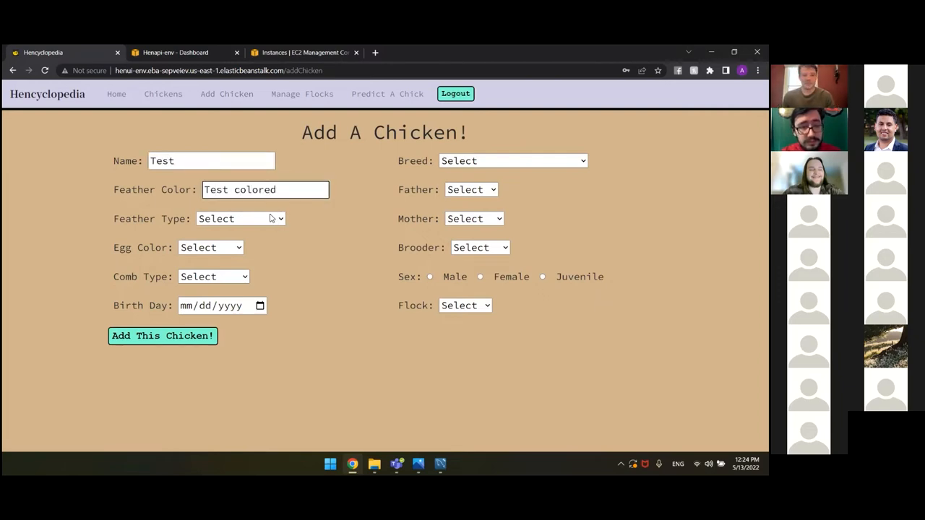
pyautogui.click(240, 218)
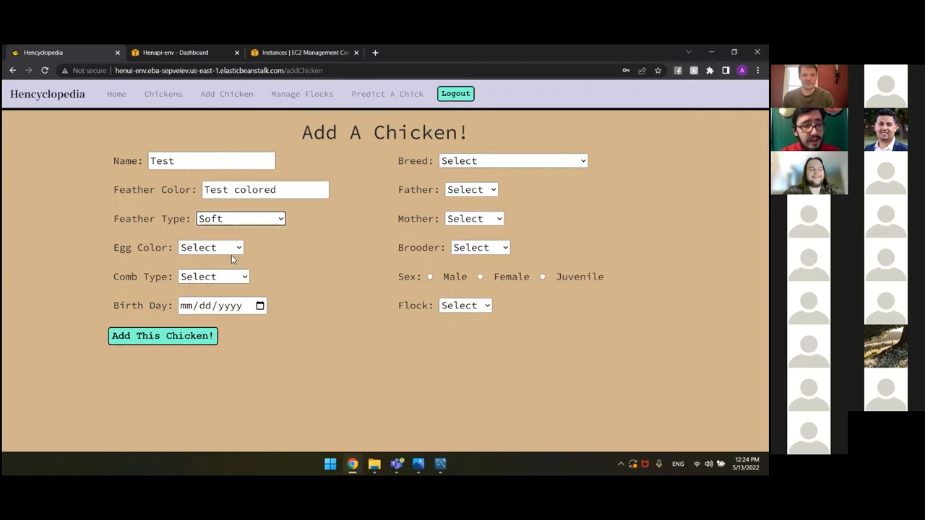
pyautogui.click(211, 247)
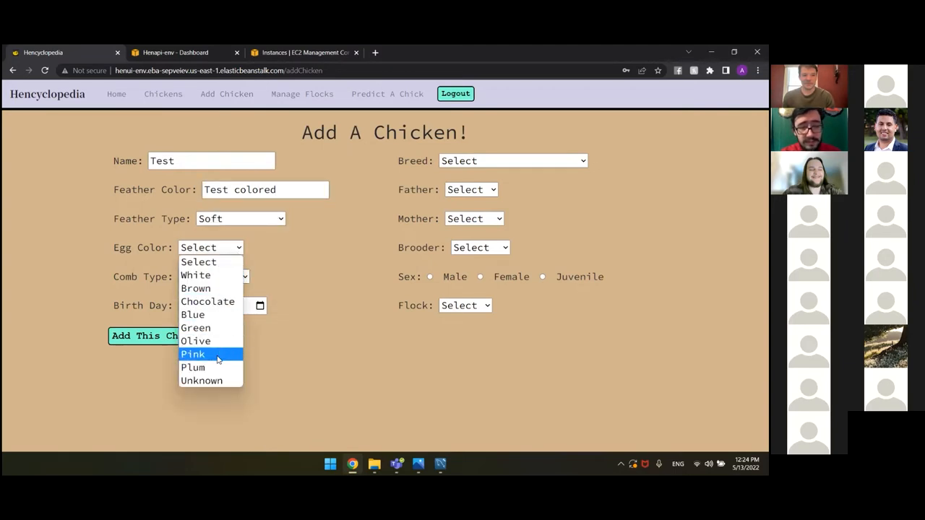
pyautogui.click(193, 354)
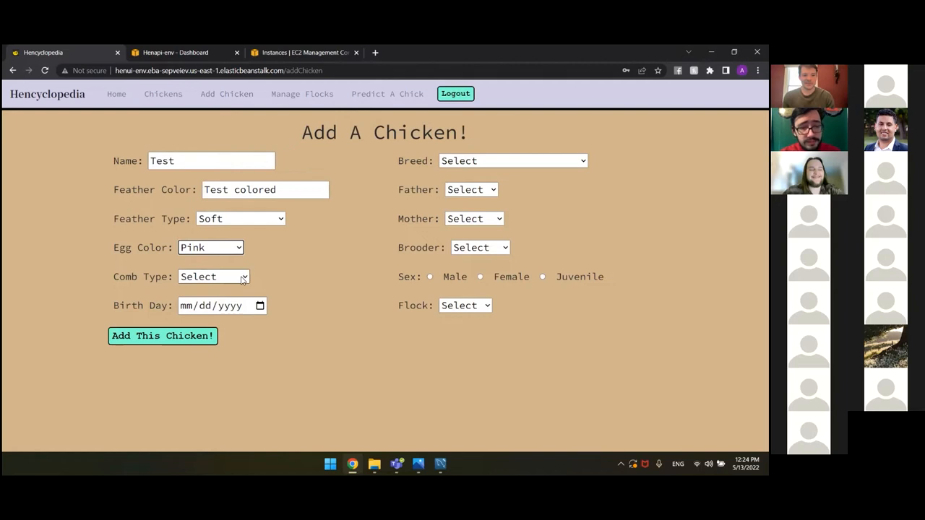
pyautogui.click(212, 277)
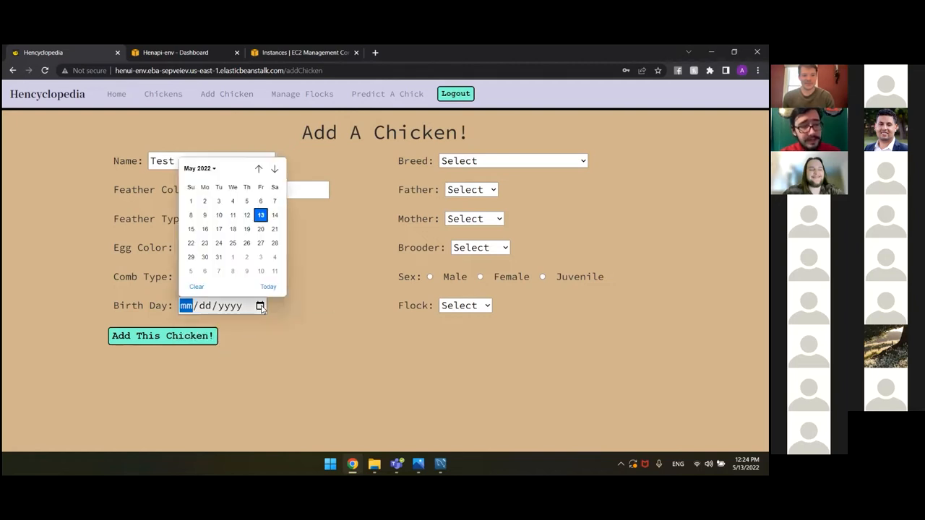
pyautogui.click(257, 168)
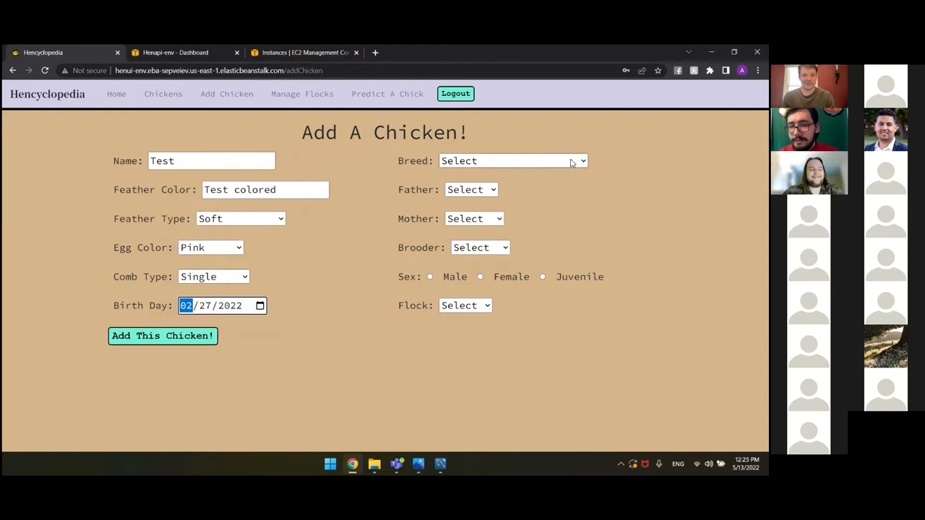
# Set breed Unknown, brooder Norberta, Male, Silkies flock, and add the chicken
pyautogui.click(513, 161)
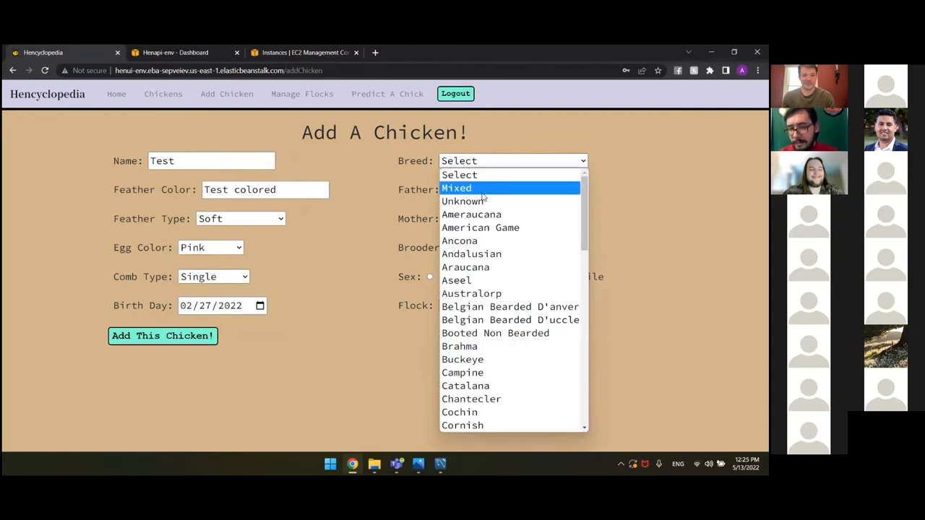
pyautogui.click(461, 201)
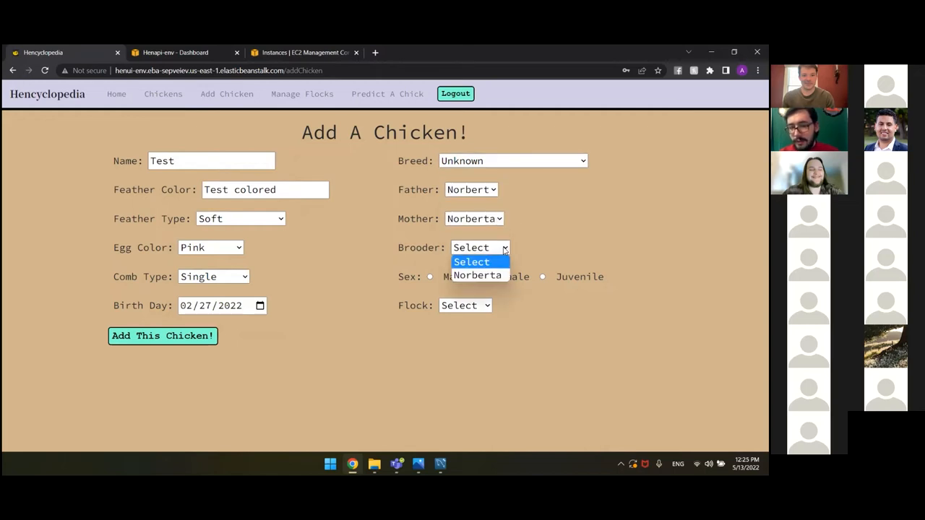
pyautogui.click(477, 274)
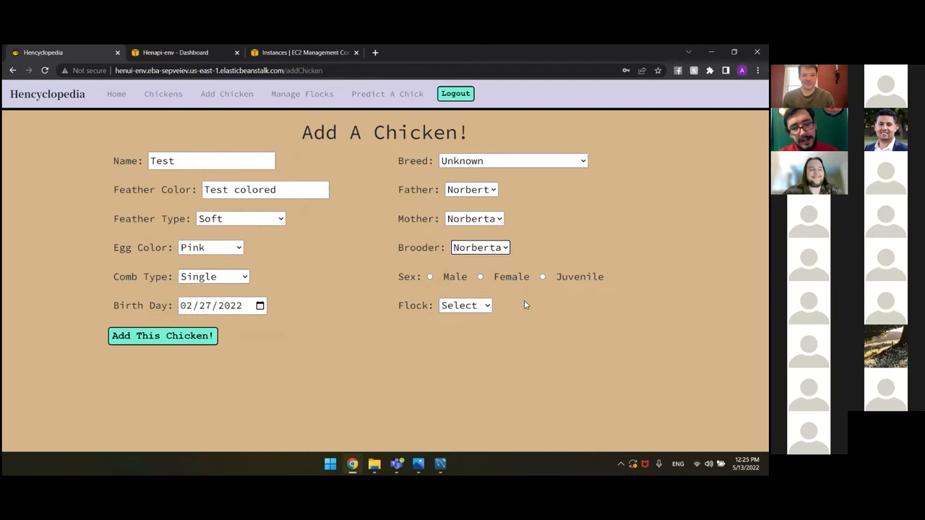
pyautogui.moveTo(514, 297)
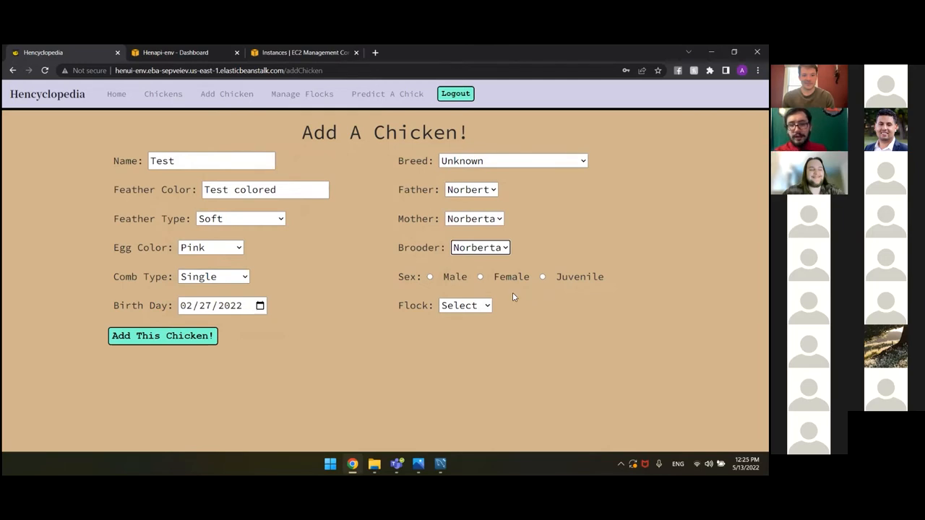
pyautogui.click(430, 277)
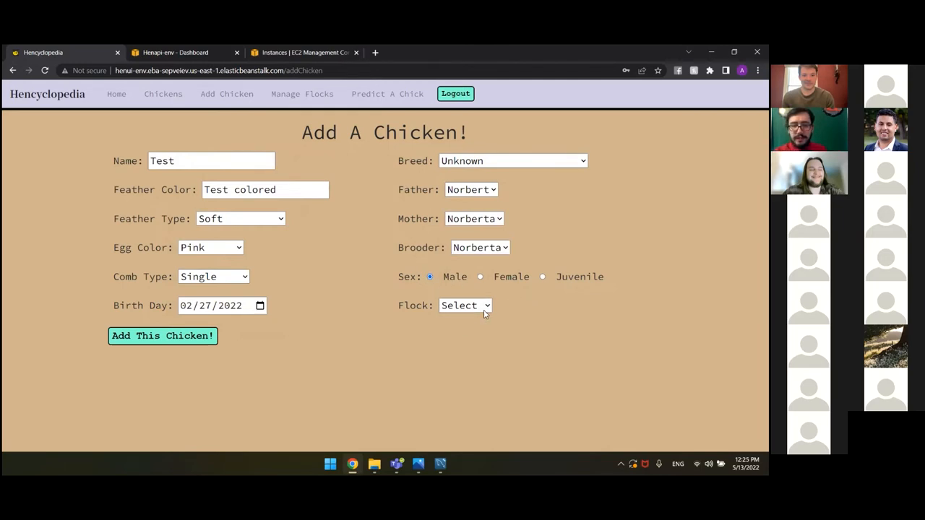
pyautogui.click(465, 307)
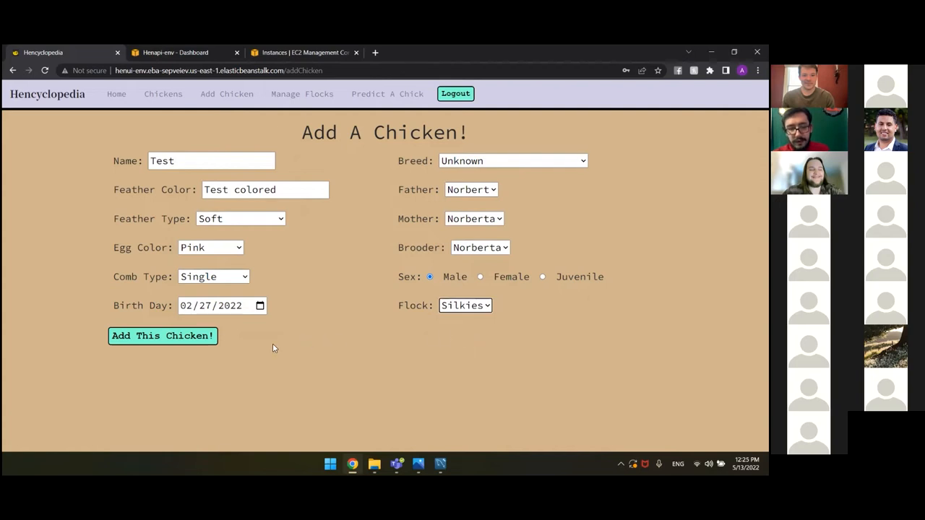
pyautogui.click(162, 335)
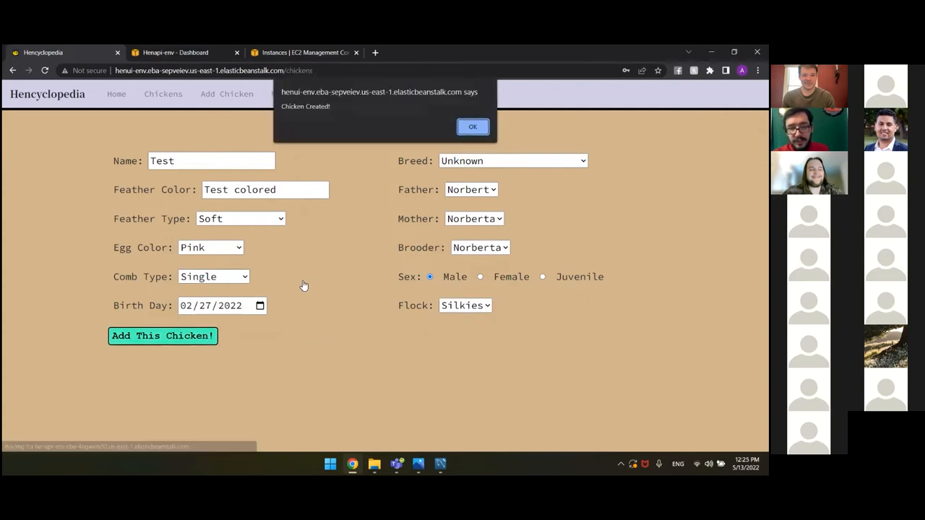
# Dismiss the Chicken Created message, show Test's full details and start editing it
pyautogui.click(472, 127)
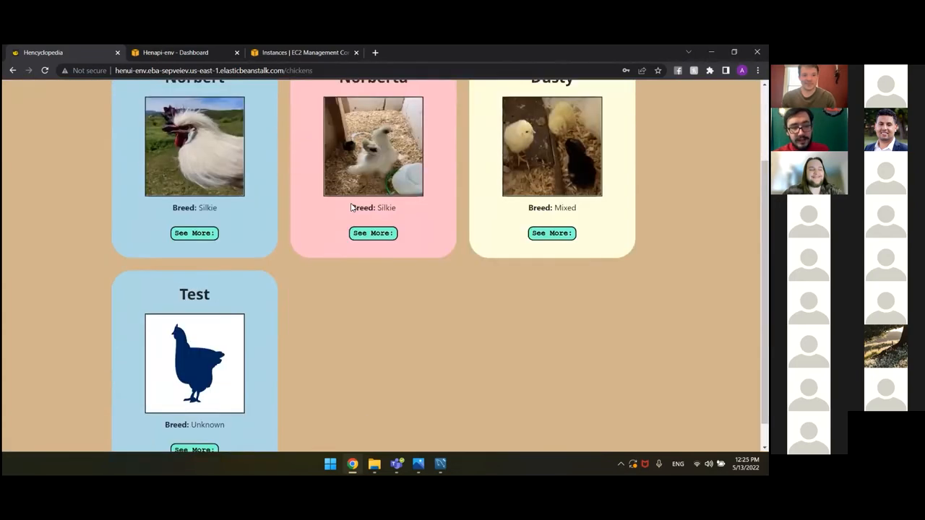
pyautogui.scroll(-3)
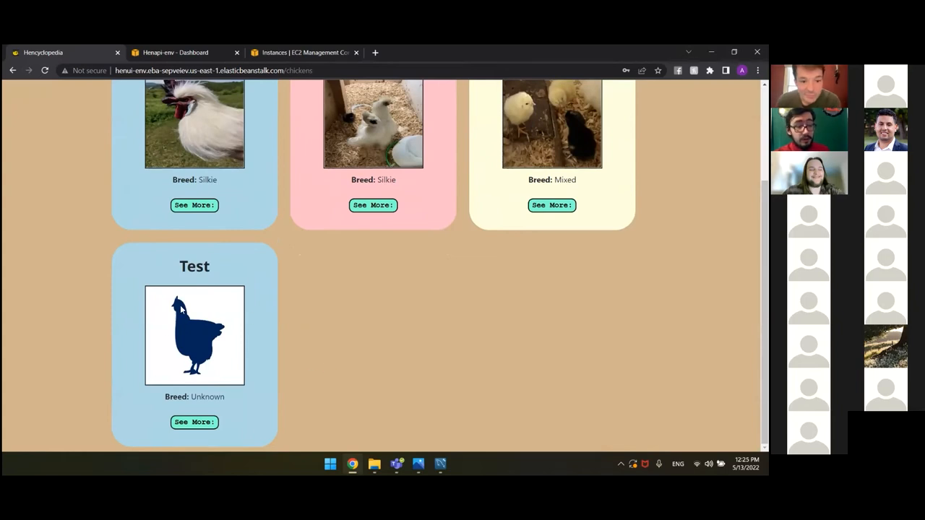
pyautogui.moveTo(194, 422)
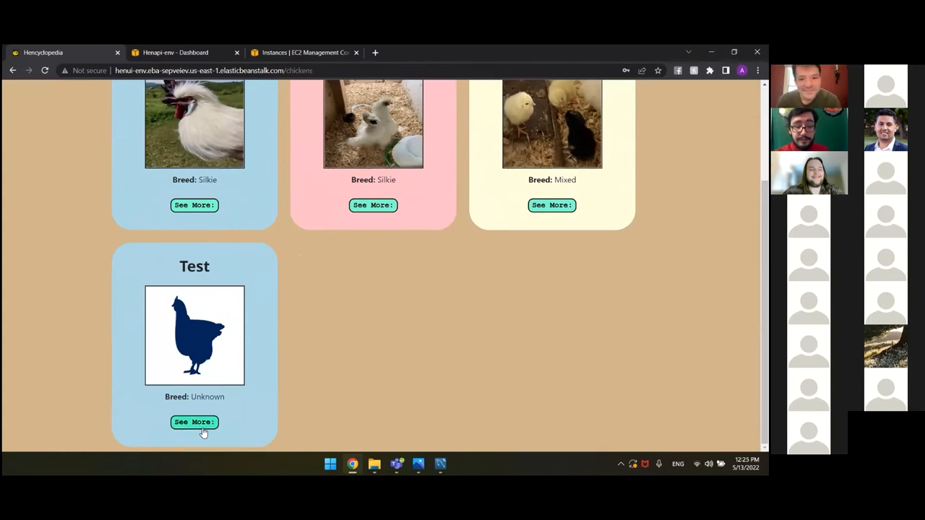
pyautogui.click(194, 422)
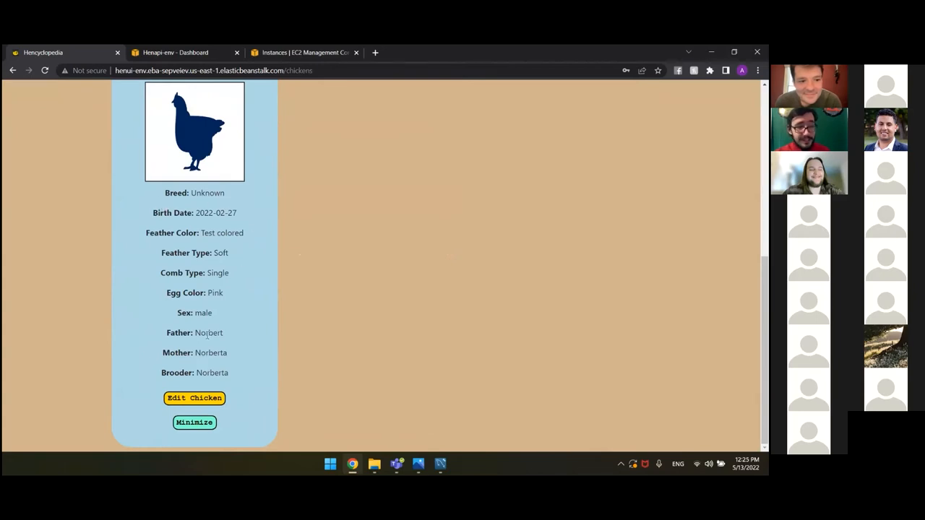
pyautogui.click(193, 399)
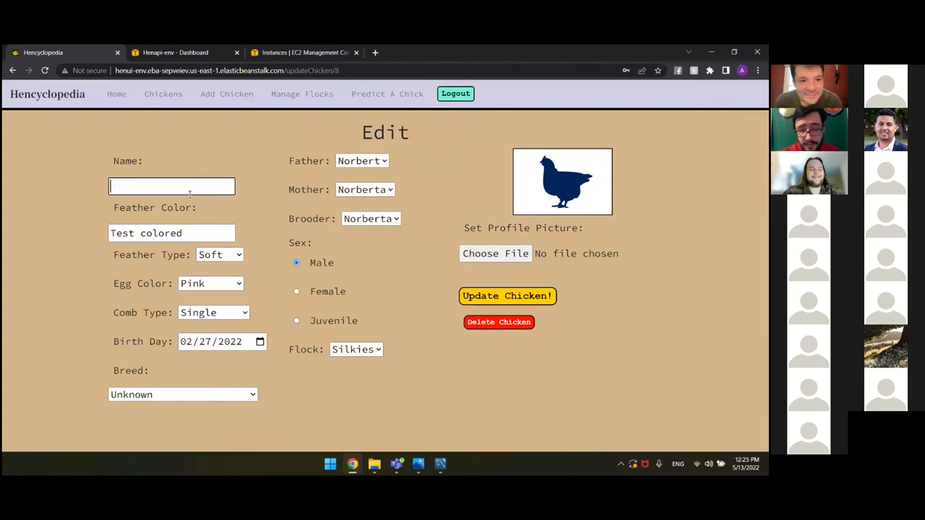
# Enter name Pretty Boy and feather colour Salt & Pepper
pyautogui.write('Pretty Boy')
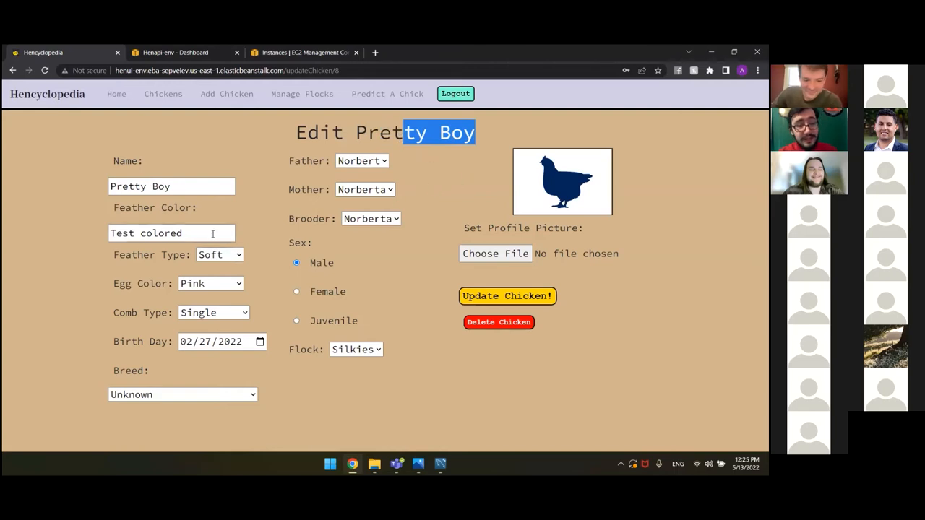
pyautogui.click(170, 233)
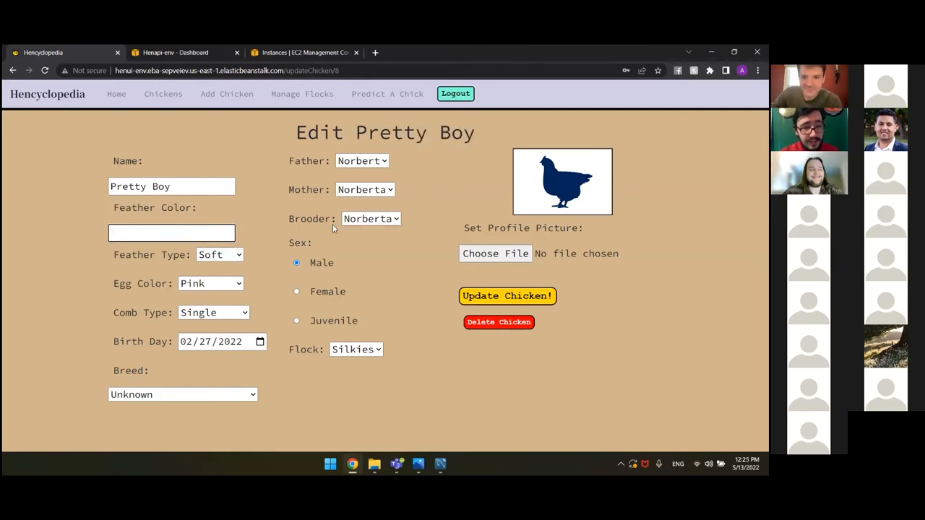
pyautogui.write('Salt')
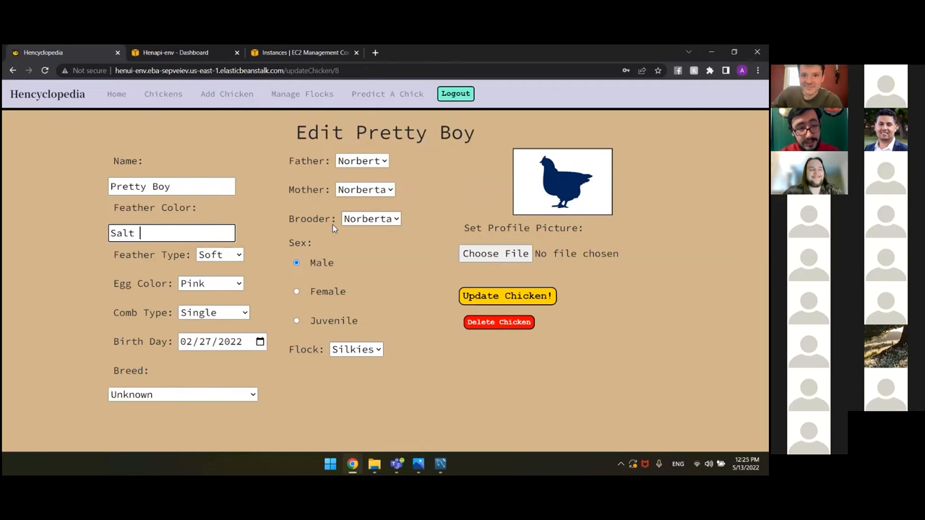
pyautogui.write('& Pep')
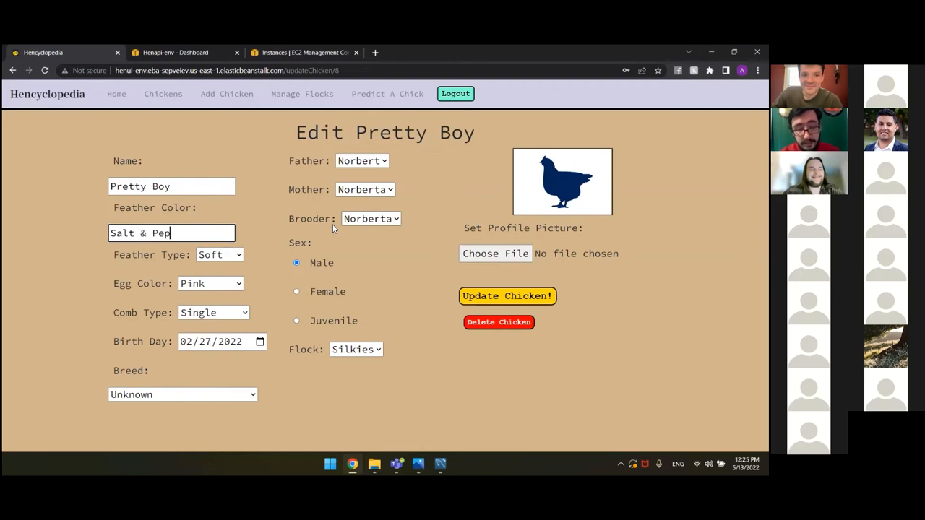
pyautogui.write('per')
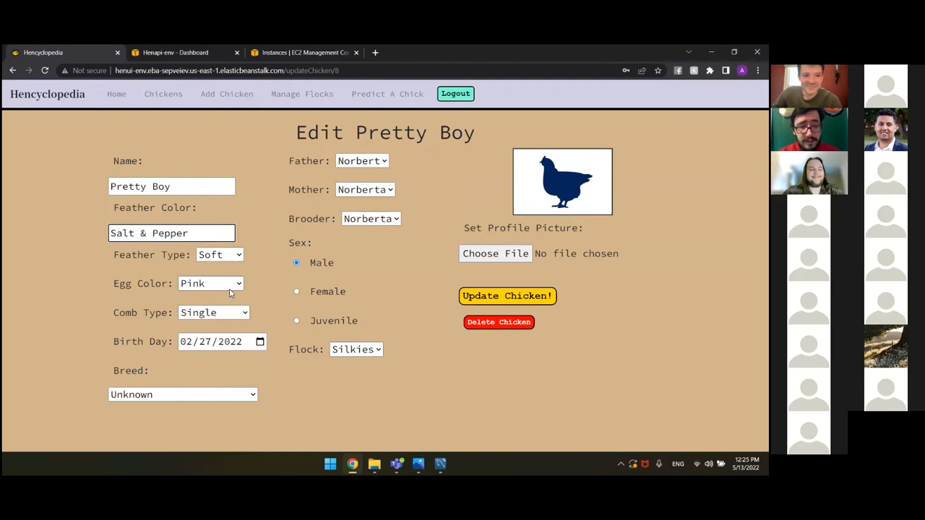
# Set the egg colour to Brown and the breed to Dominique
pyautogui.click(211, 284)
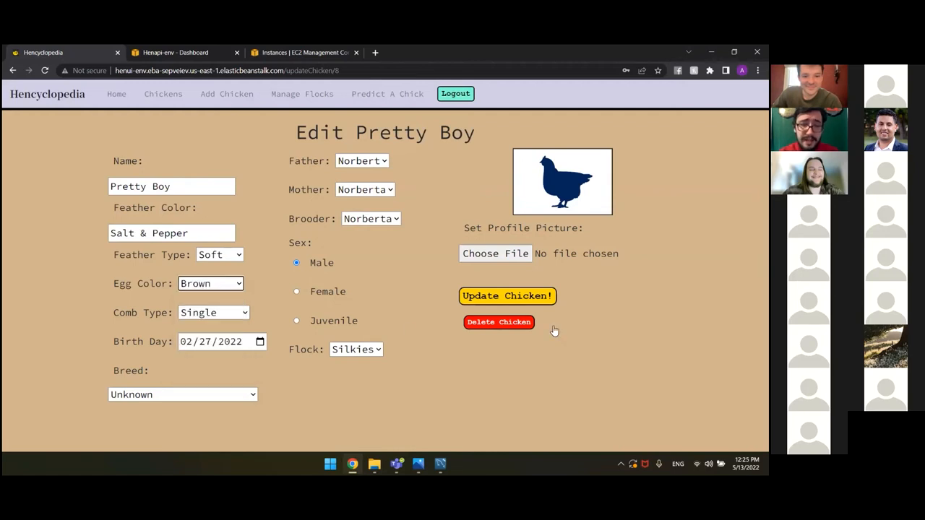
pyautogui.moveTo(199, 370)
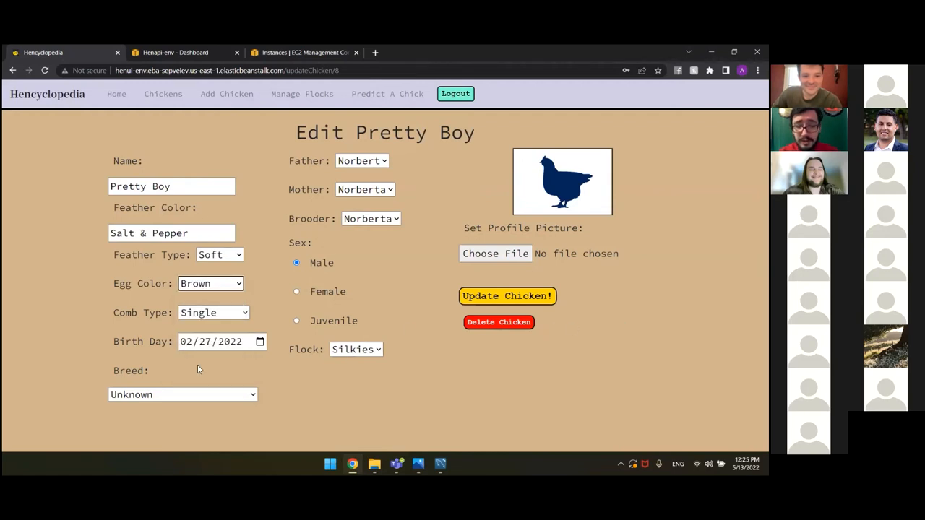
pyautogui.click(182, 394)
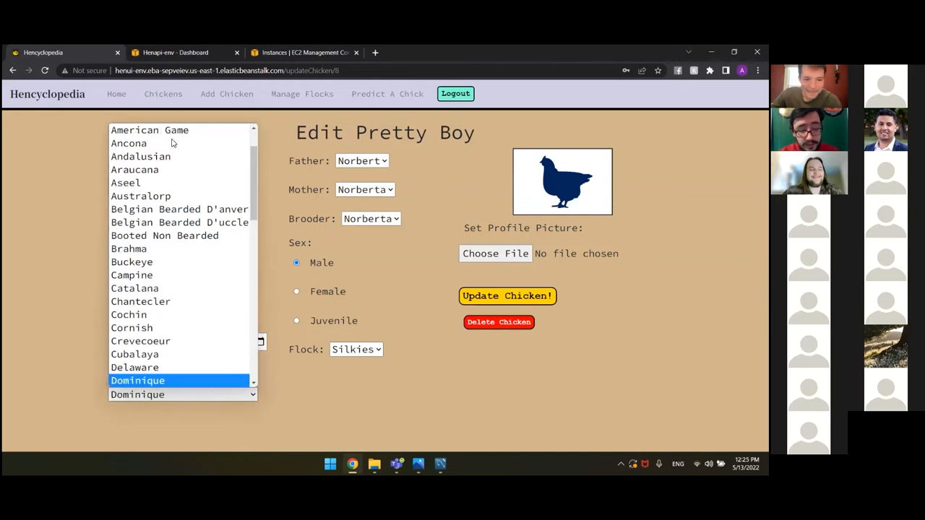
pyautogui.click(137, 381)
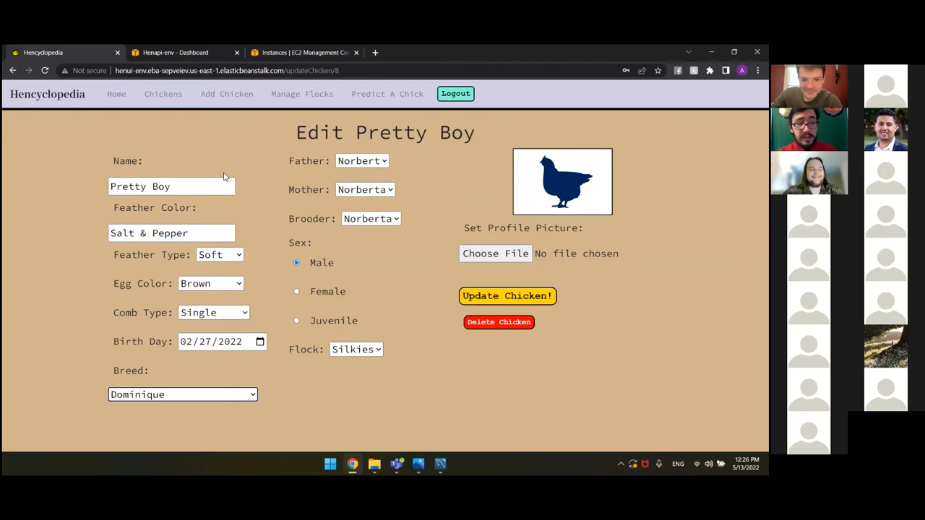
pyautogui.moveTo(373, 208)
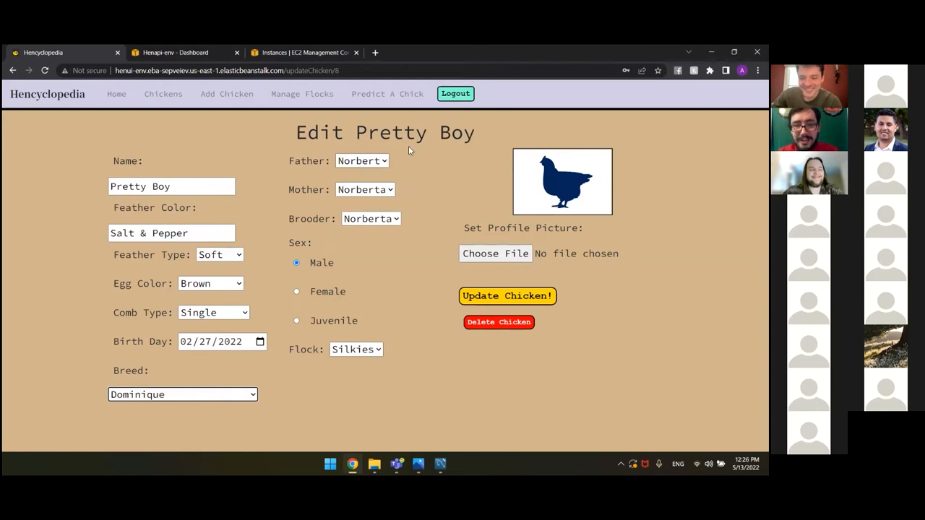
pyautogui.moveTo(373, 278)
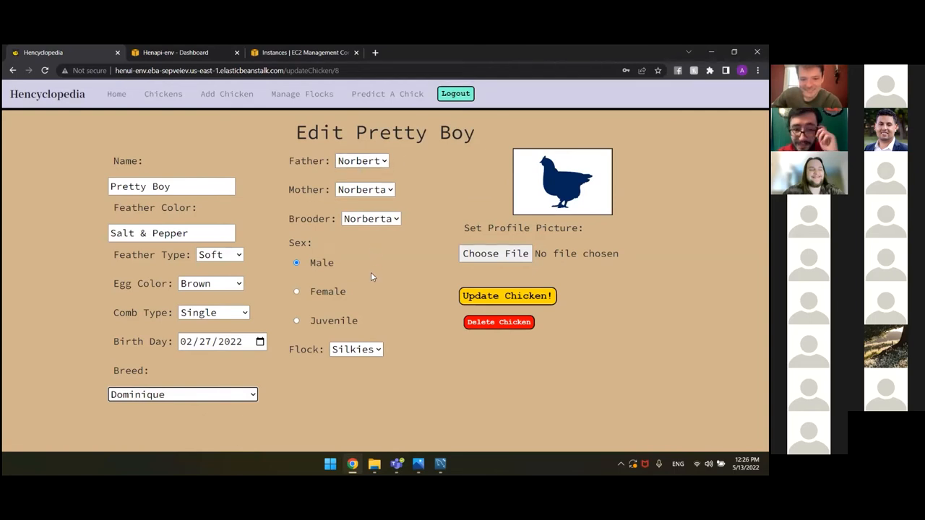
pyautogui.moveTo(386, 348)
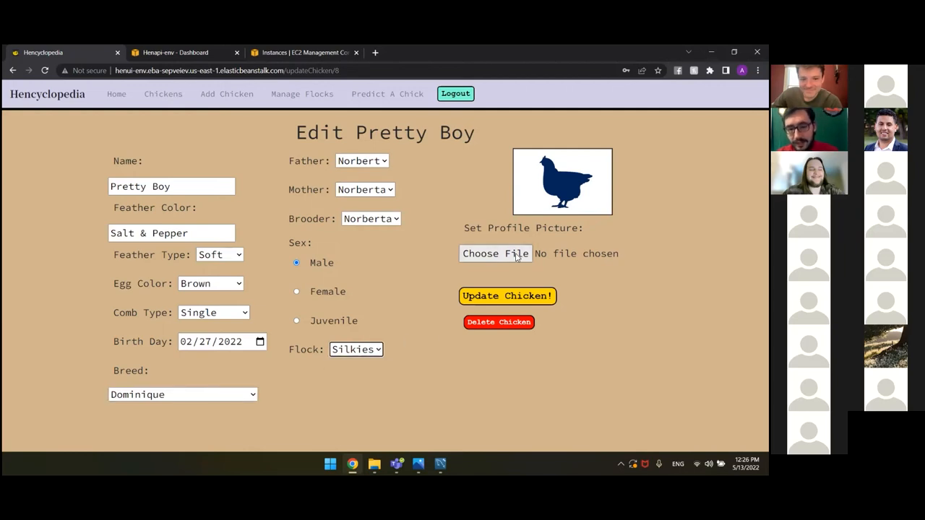
# Attach prettyBoy.jpg as the profile picture and update the chicken
pyautogui.click(494, 253)
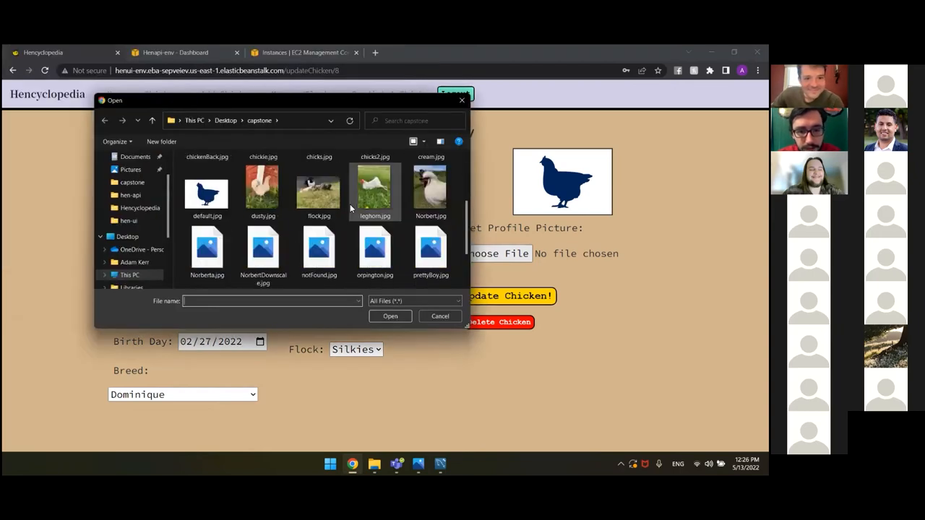
pyautogui.click(431, 234)
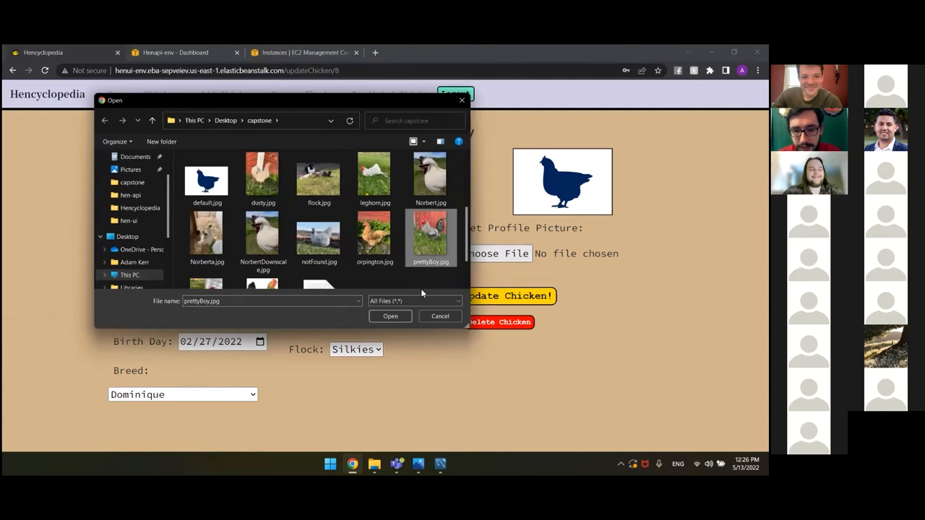
pyautogui.click(391, 315)
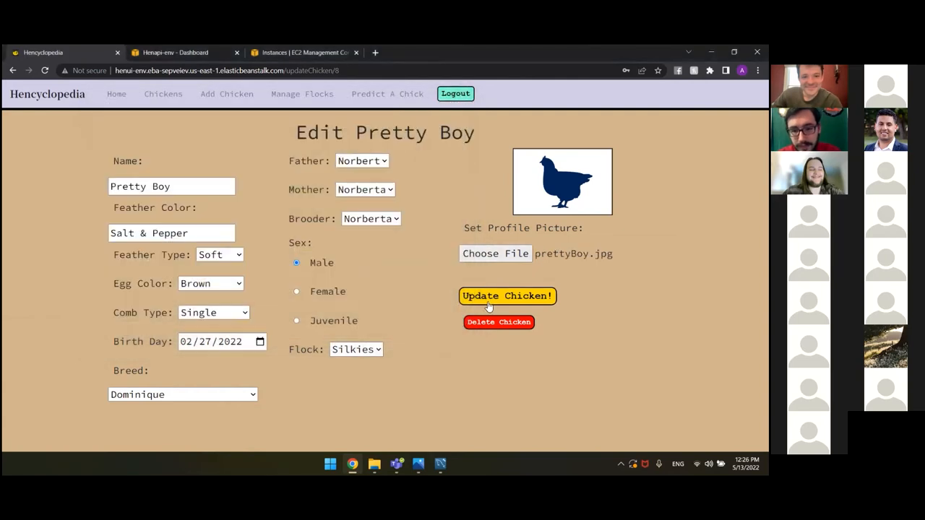
pyautogui.click(507, 296)
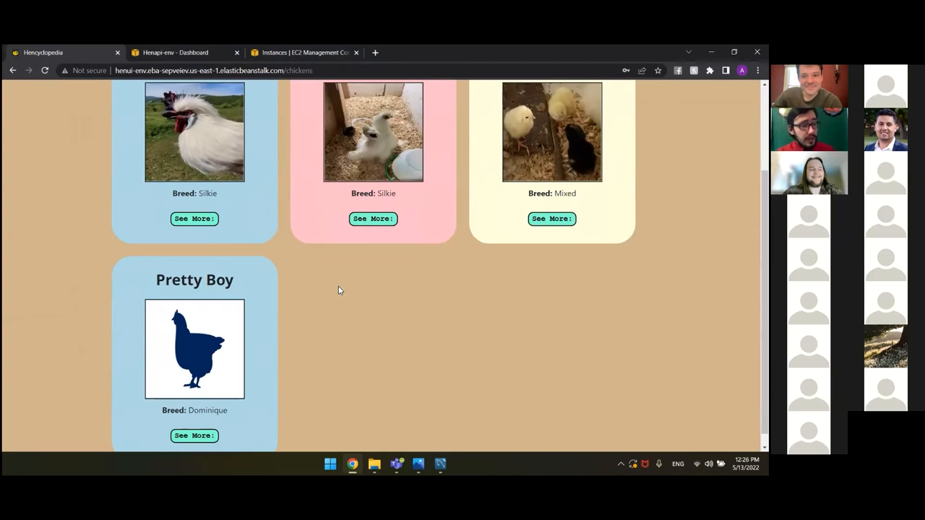
pyautogui.moveTo(274, 322)
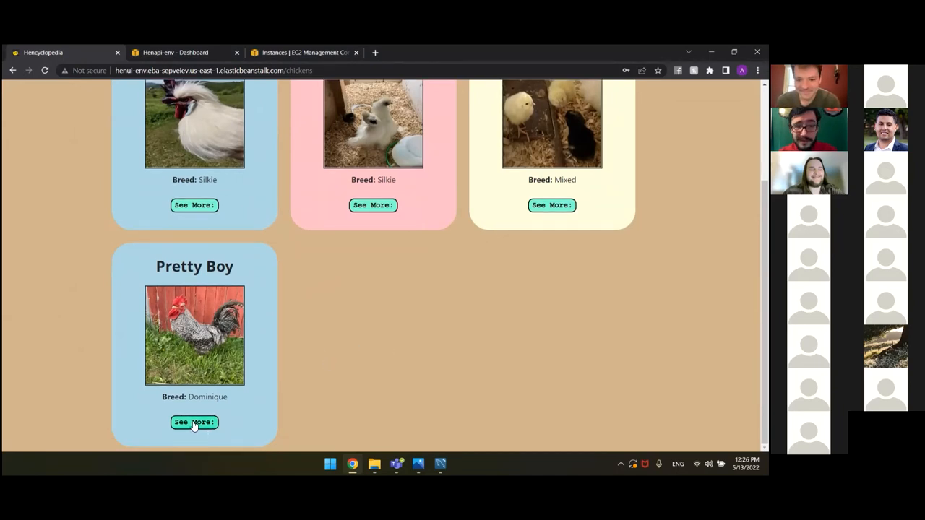
# Expand Pretty Boy's Dominique details with the new photo and reopen its edit page
pyautogui.click(194, 422)
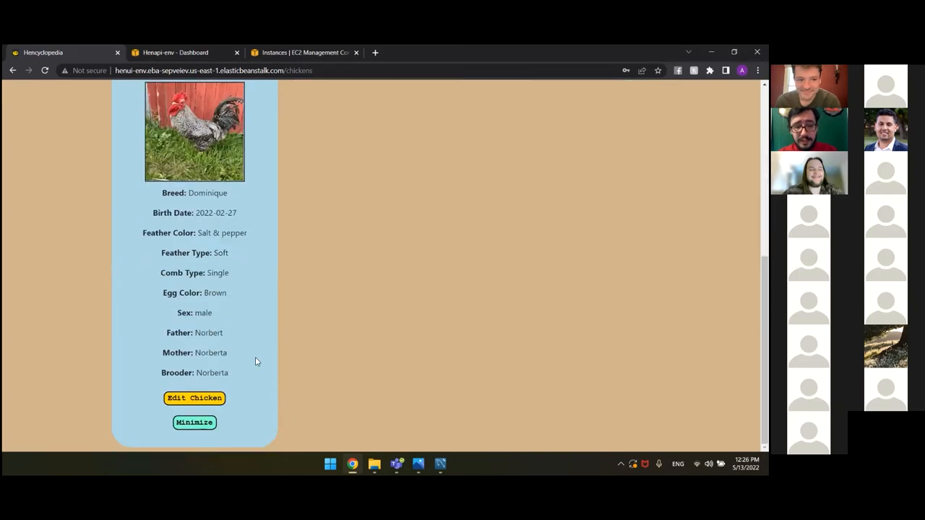
pyautogui.click(194, 399)
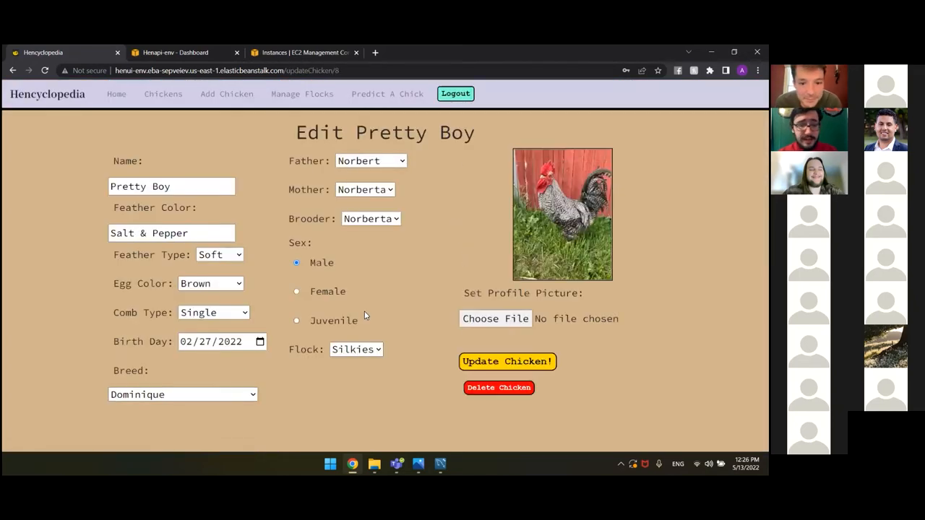
pyautogui.moveTo(399, 312)
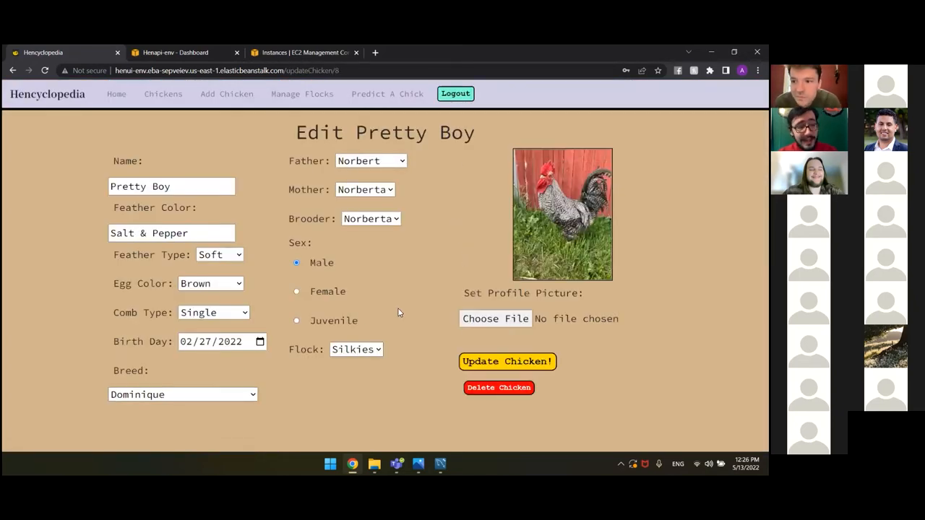
# Delete Pretty Boy and confirm, leaving only Norbert, Norberta and Dusty listed
pyautogui.click(498, 387)
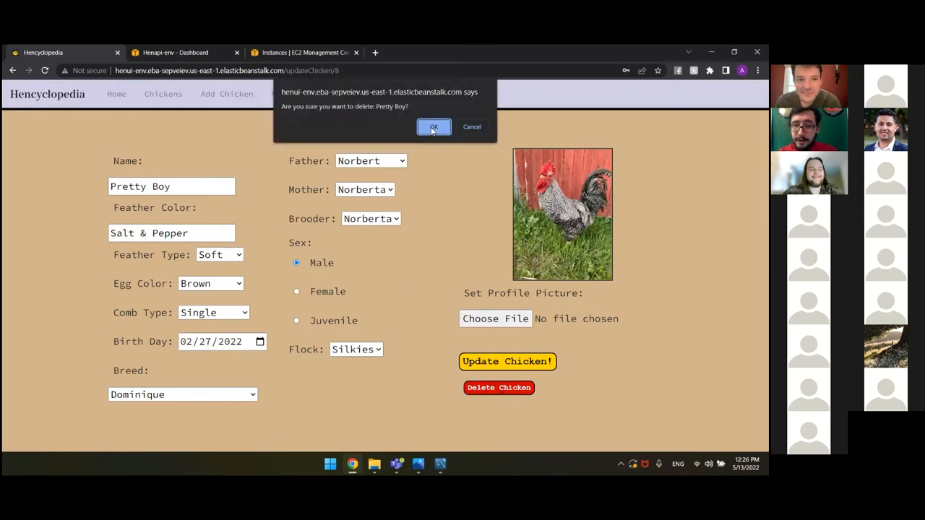
pyautogui.click(433, 127)
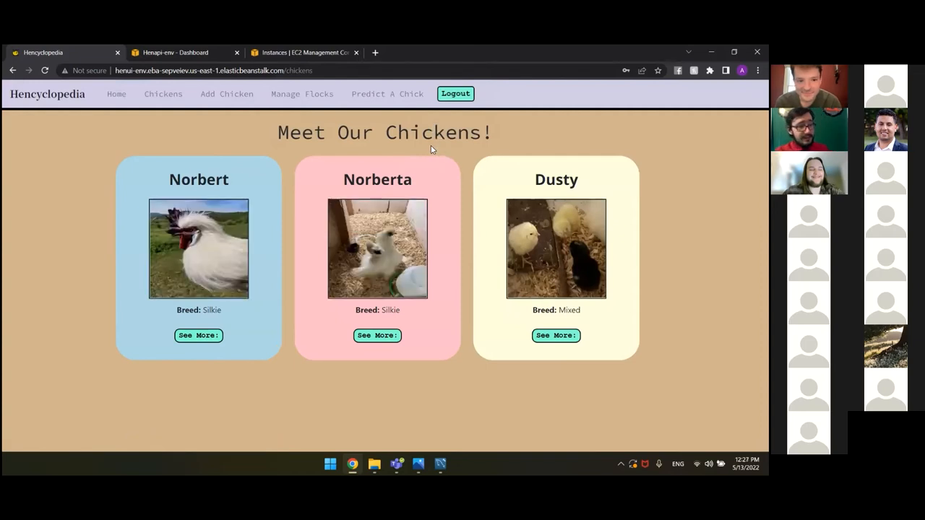
pyautogui.moveTo(397, 239)
pyautogui.write('/')
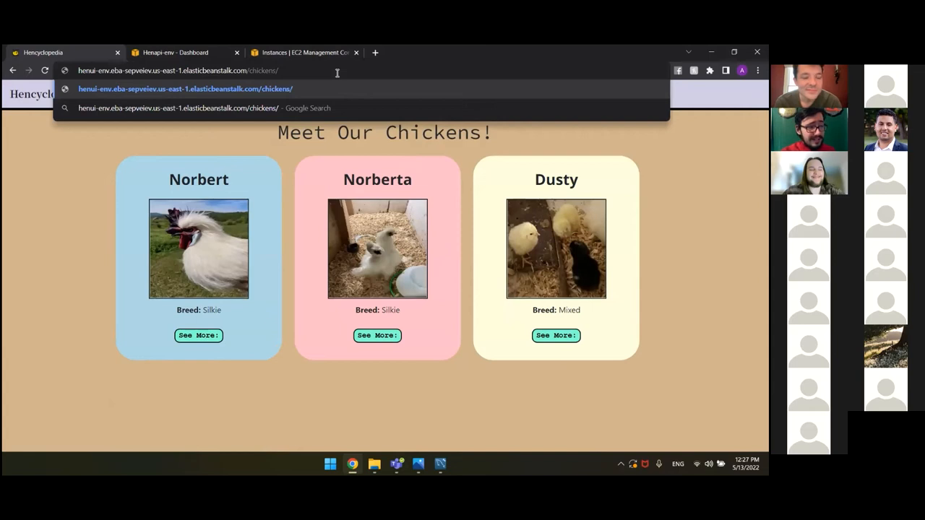
# Visit a nonexistent /chickens/esrdtfgyh address to bring up the custom 404 page
pyautogui.write('esrdtfgyh')
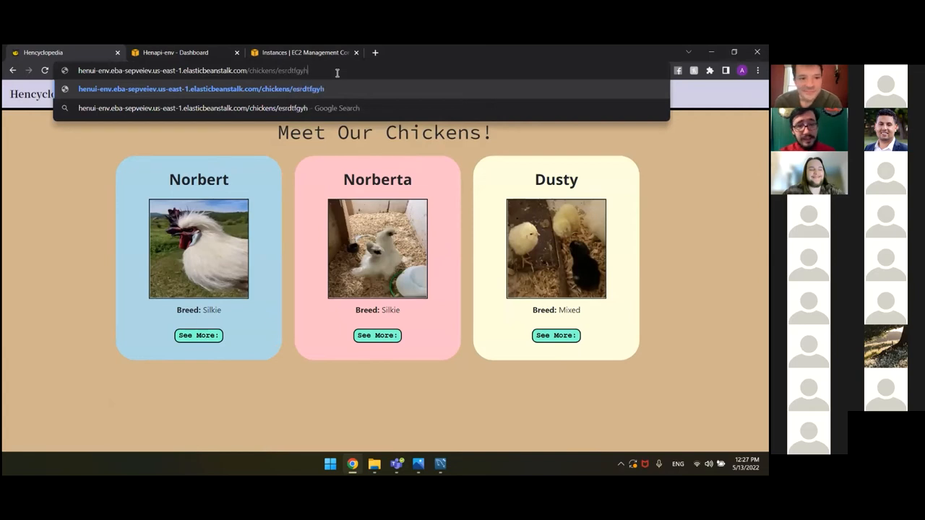
pyautogui.press('Enter')
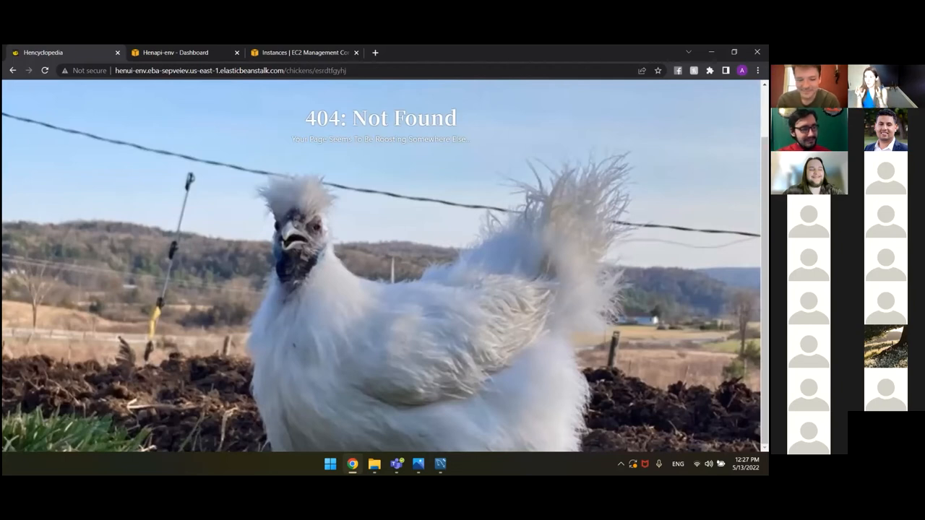
pyautogui.moveTo(191, 331)
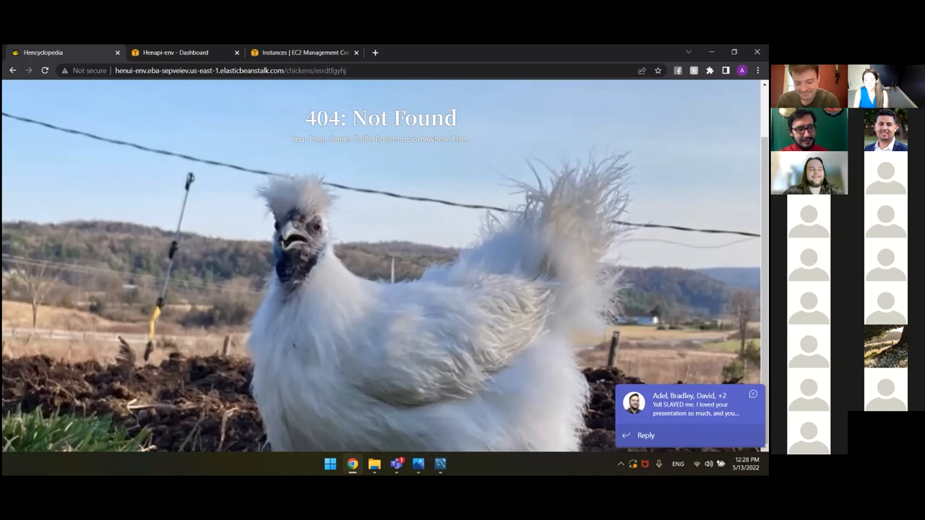
pyautogui.moveTo(403, 295)
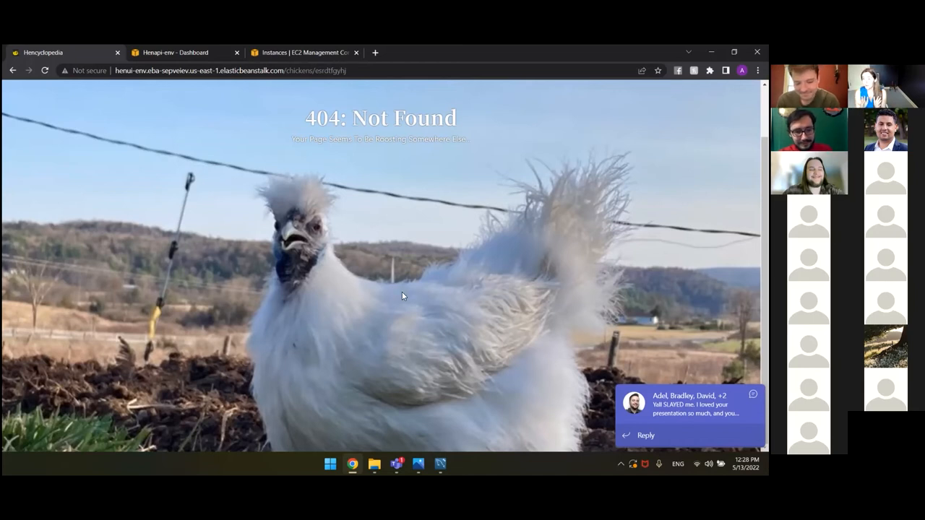